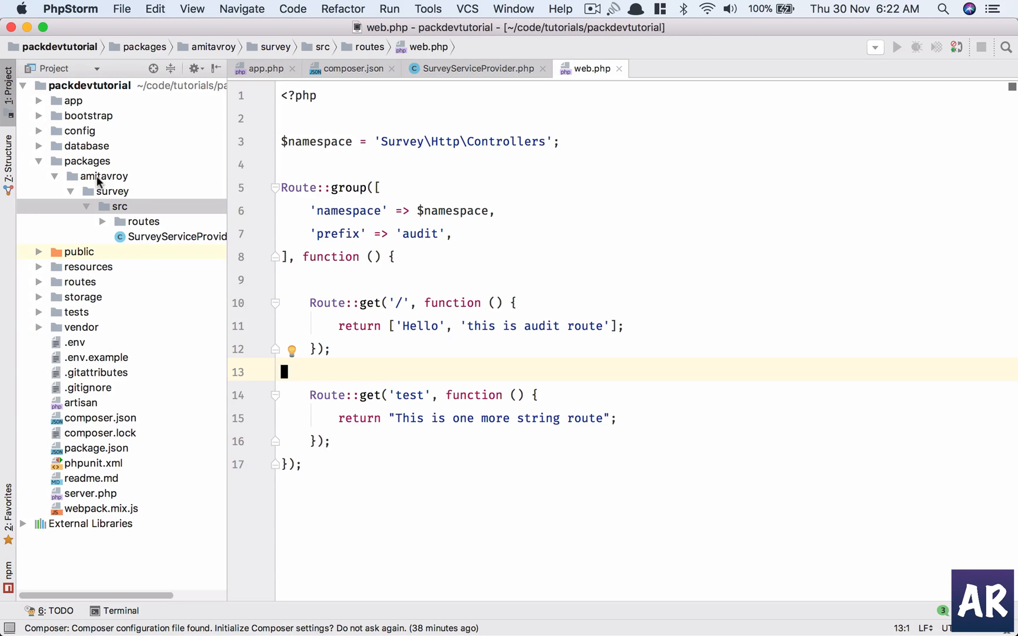
pyautogui.moveTo(494, 73)
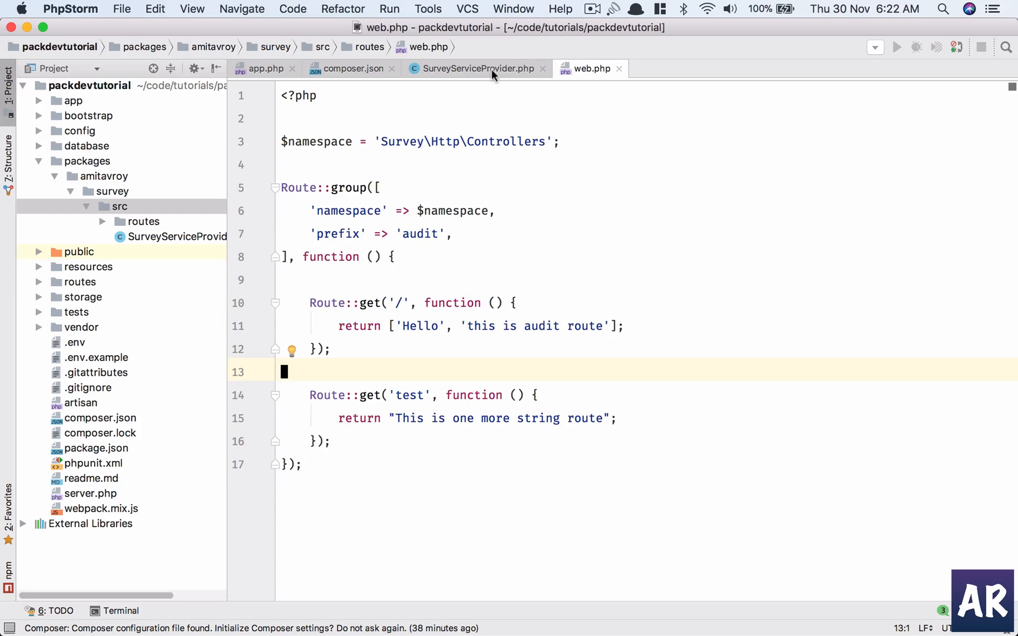
# Step: Review the service provider and package routes, then load the test route in the browser
pyautogui.click(476, 68)
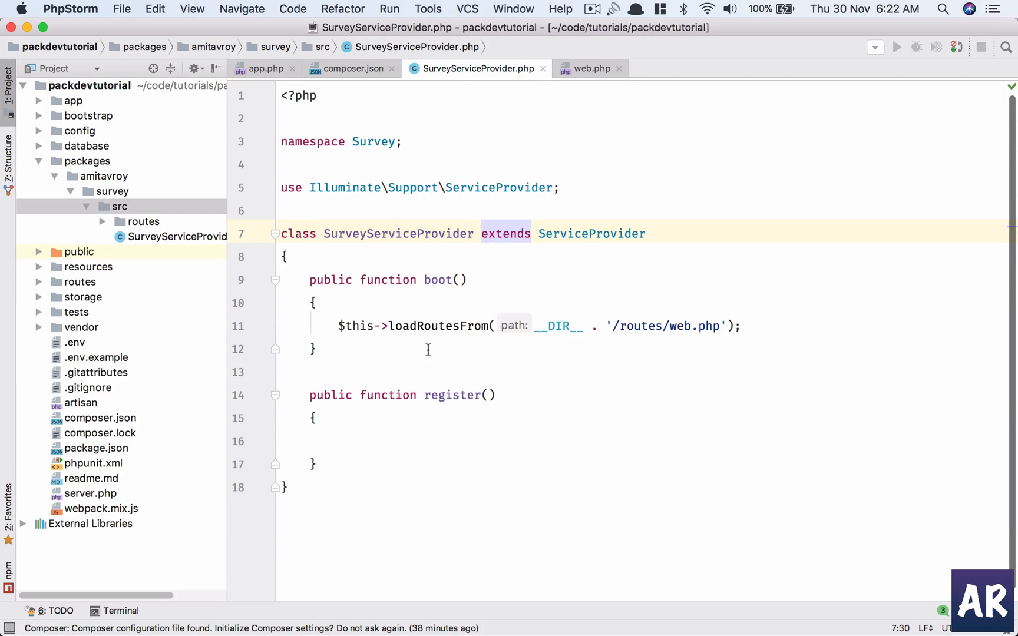
pyautogui.click(678, 326)
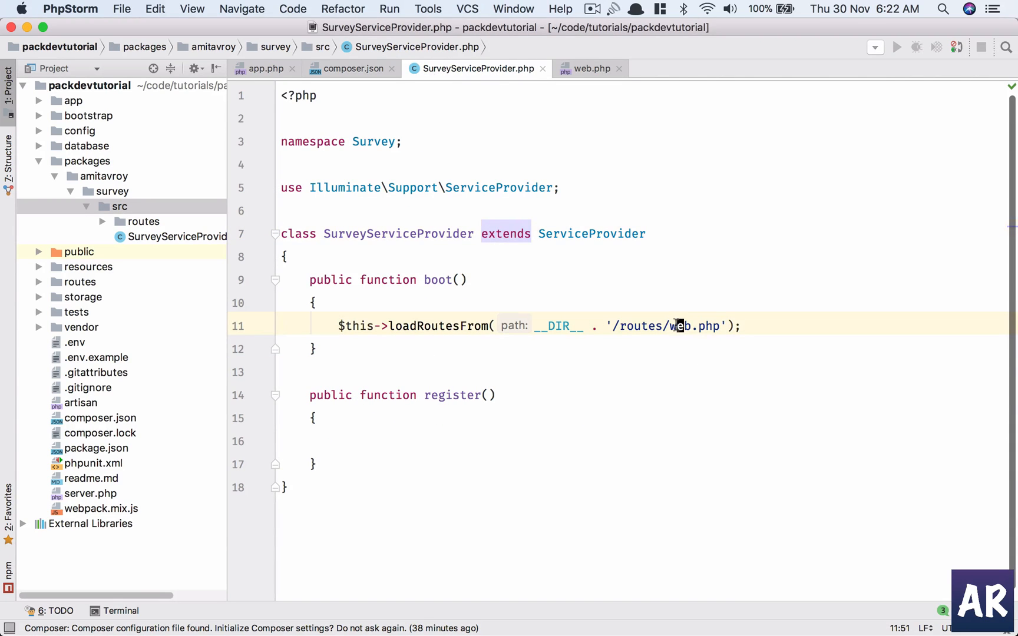
pyautogui.click(590, 68)
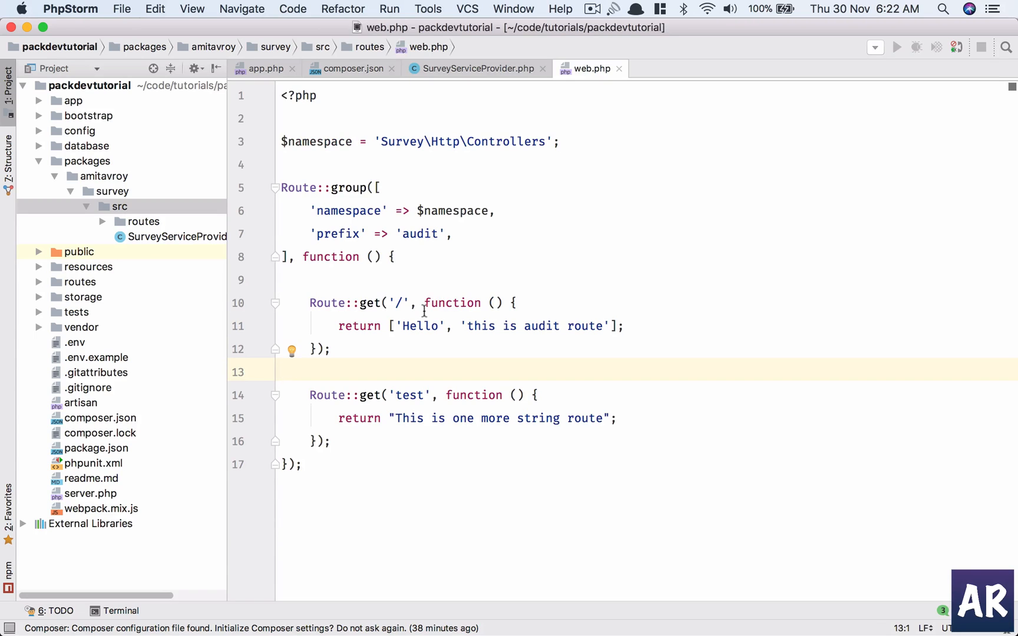
pyautogui.press('cmd+tab')
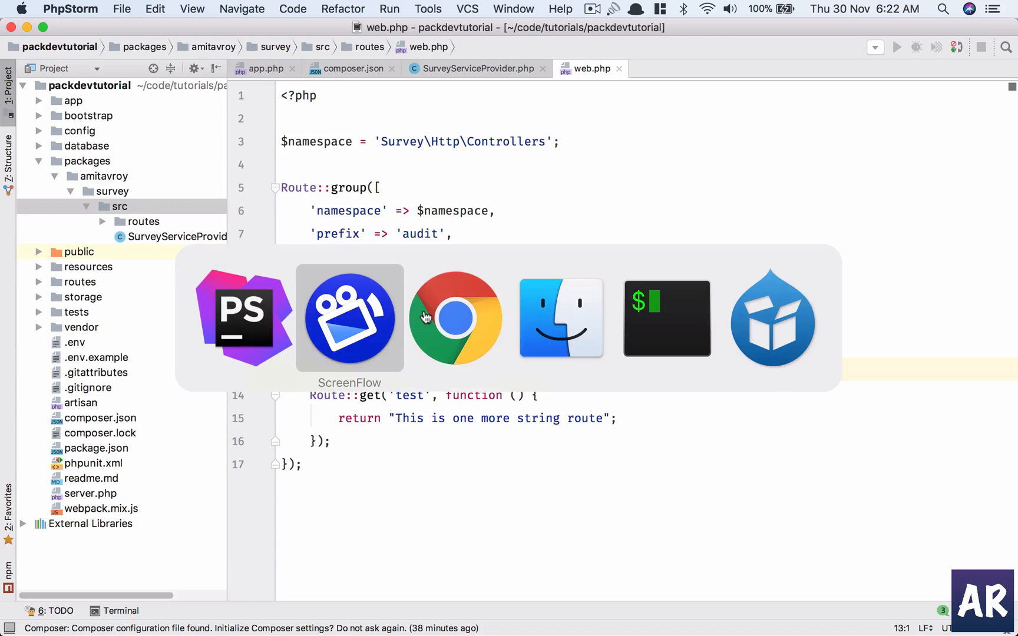
pyautogui.click(455, 319)
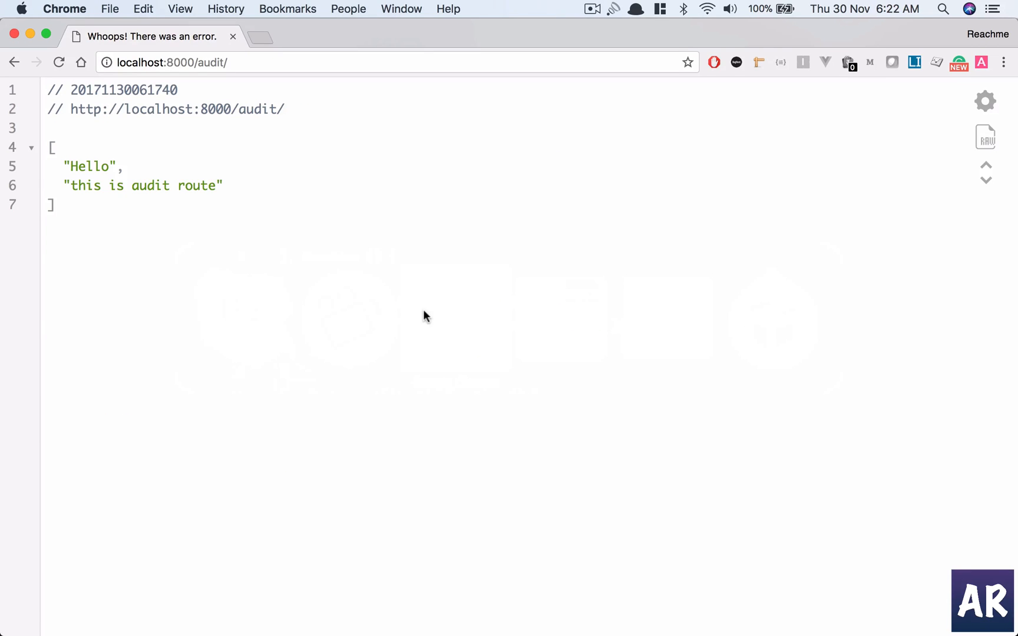
pyautogui.write("test', function () {")
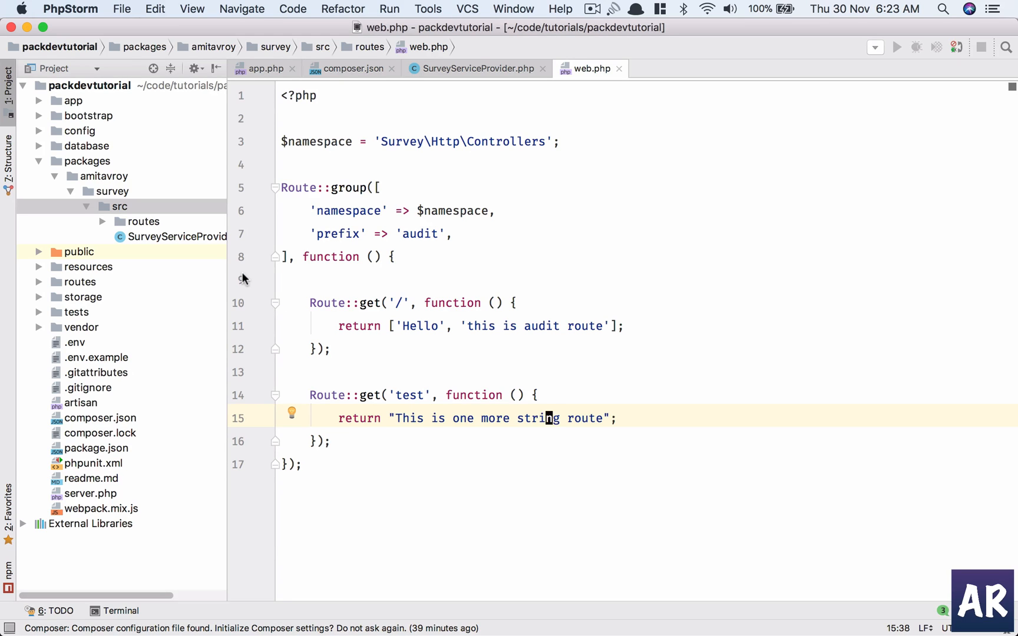
# Step: Create the PHP file Http/Controllers/SurveyController under the package's src folder
pyautogui.click(120, 206)
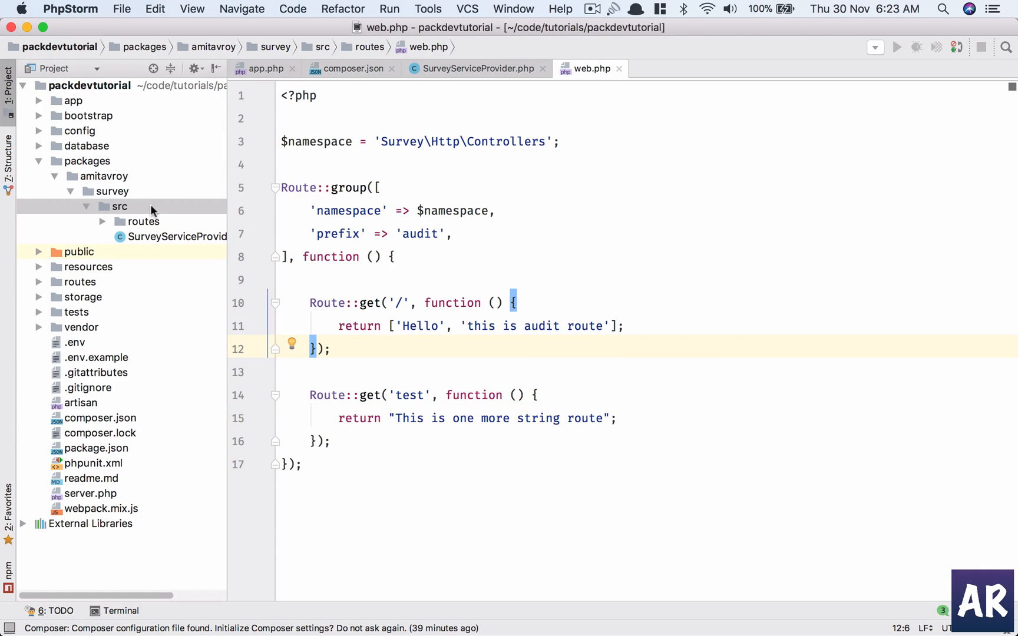
pyautogui.rightClick(119, 207)
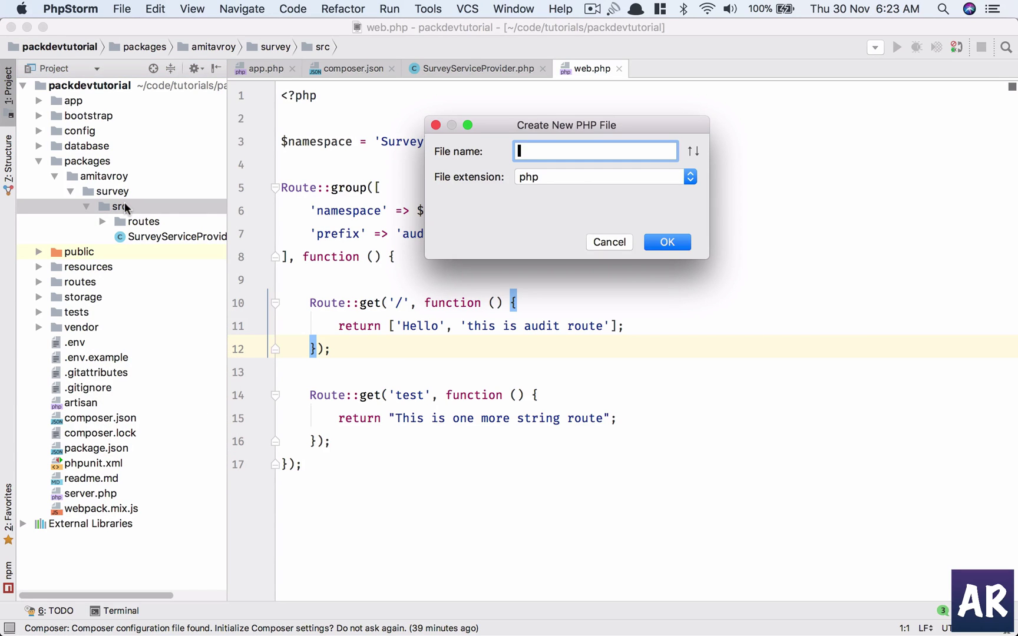
pyautogui.write('Http/')
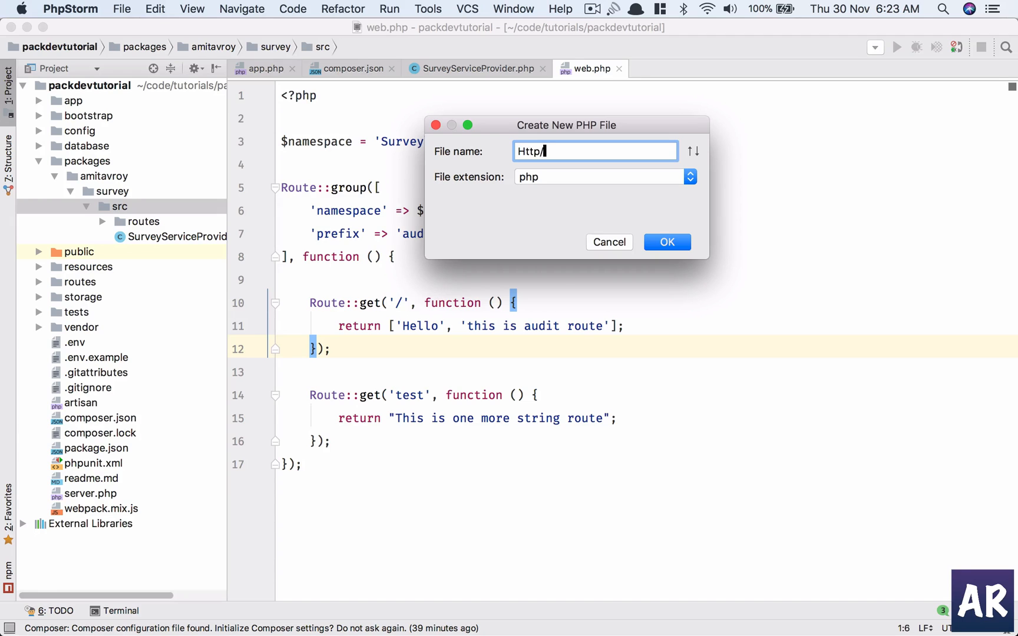
pyautogui.write('Controllers')
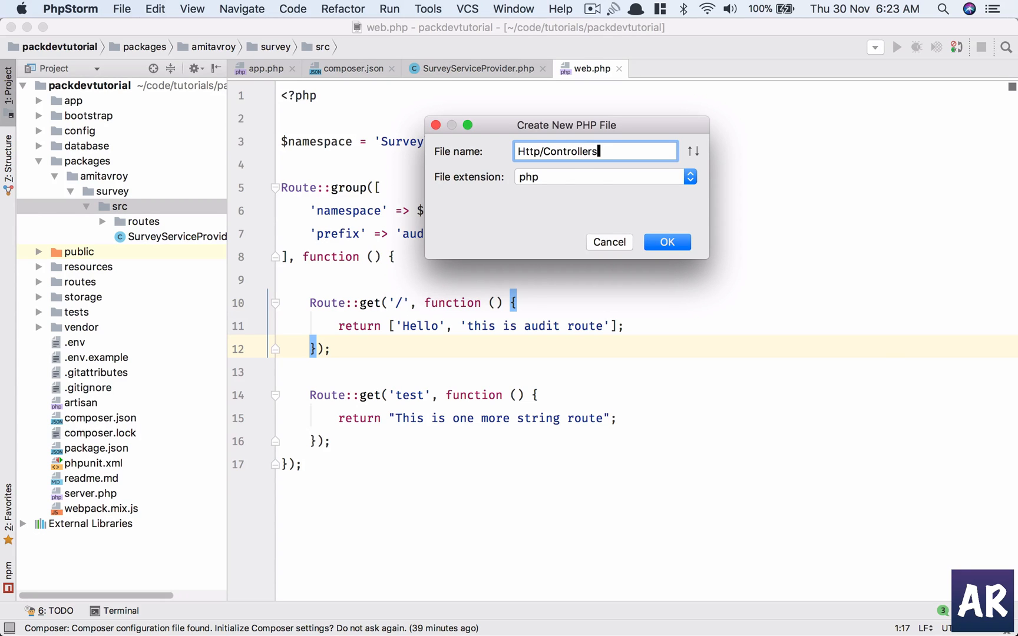
pyautogui.write('/Survey')
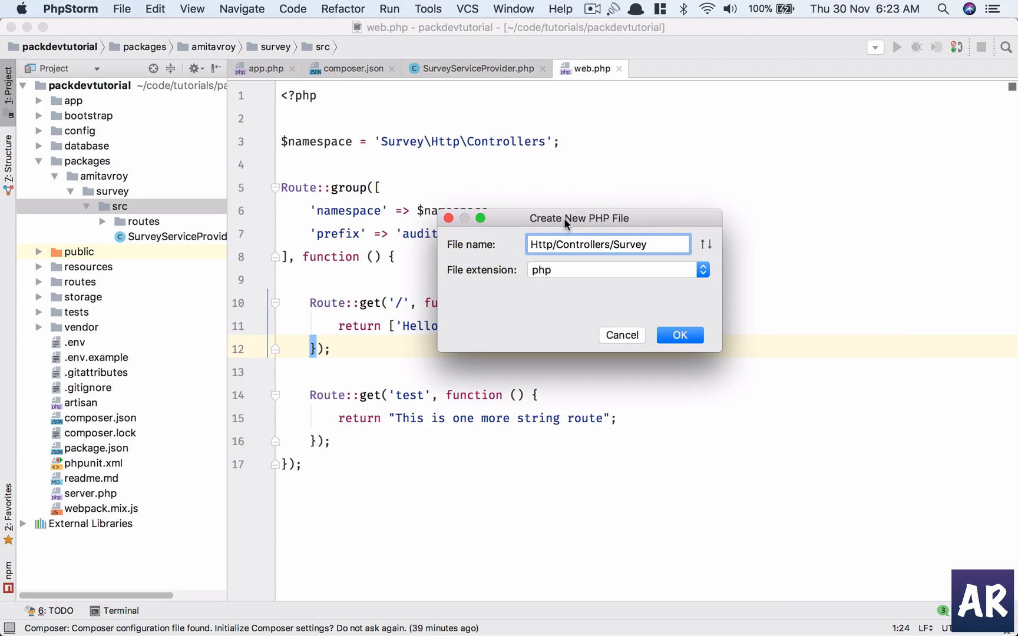
pyautogui.write('Controller')
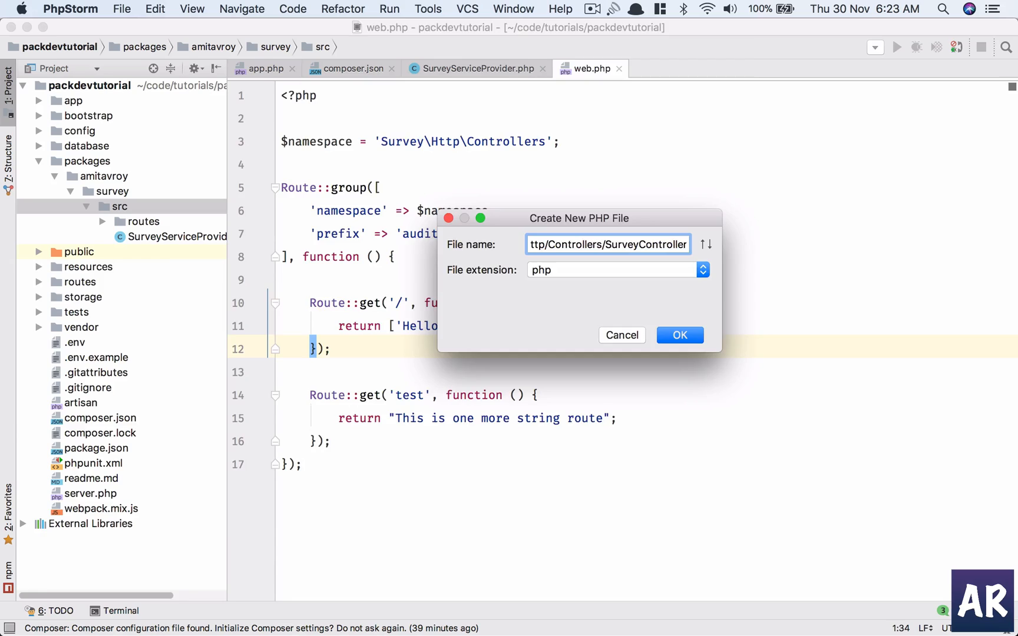
pyautogui.click(680, 335)
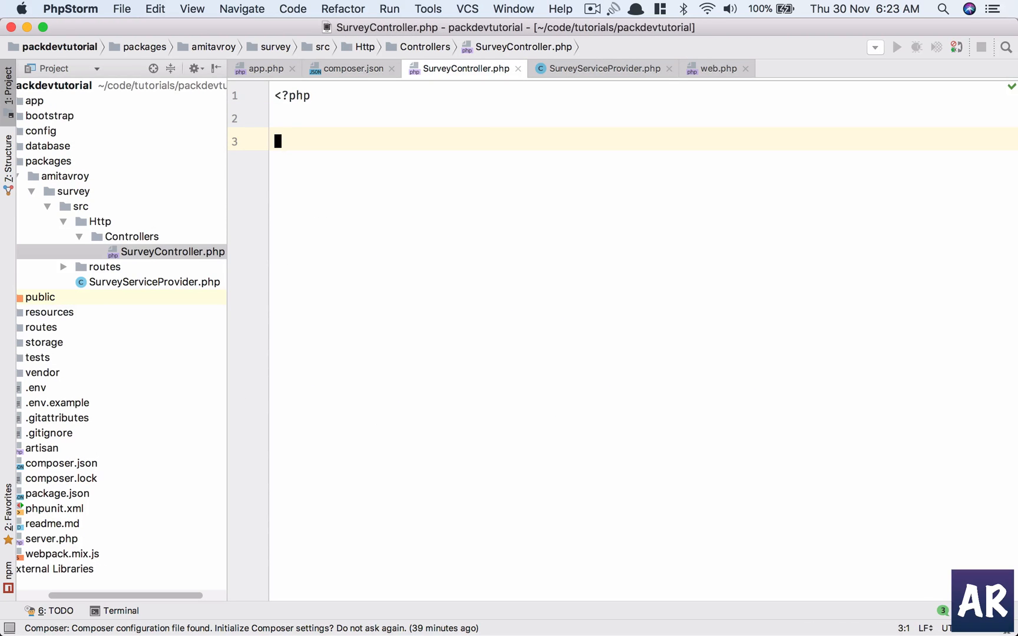
# Step: Declare the Survey\Http\Controllers namespace in SurveyController.php
pyautogui.write('namespace')
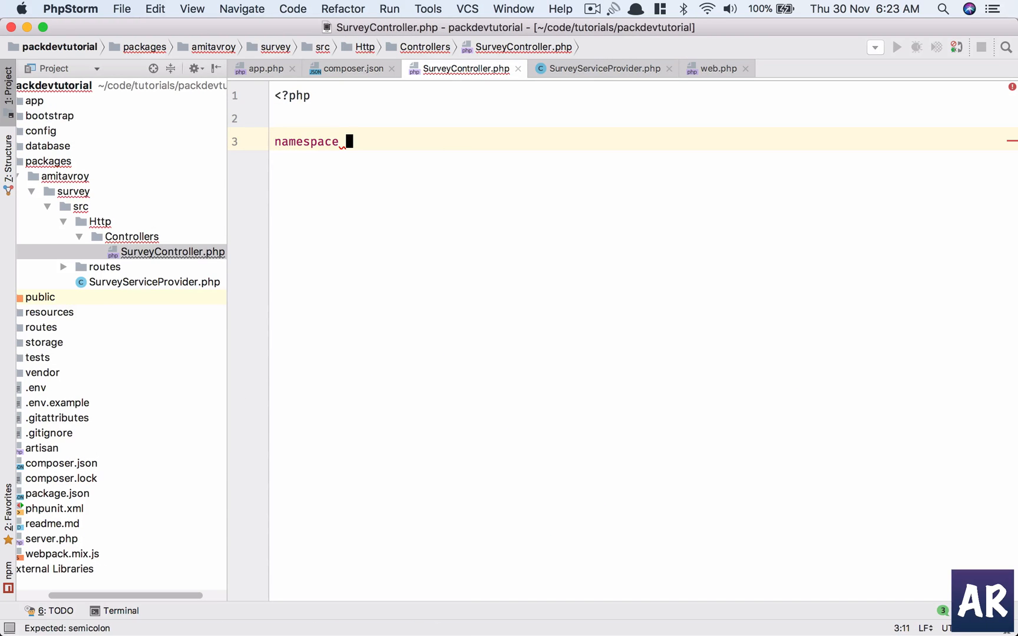
pyautogui.write('Survey\\')
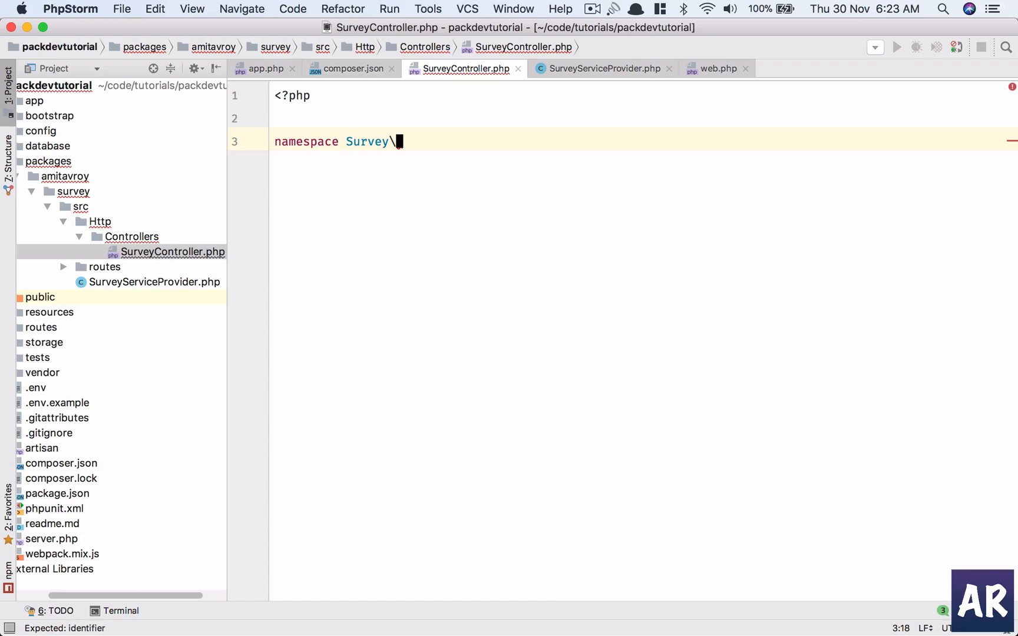
pyautogui.write('Http\\C')
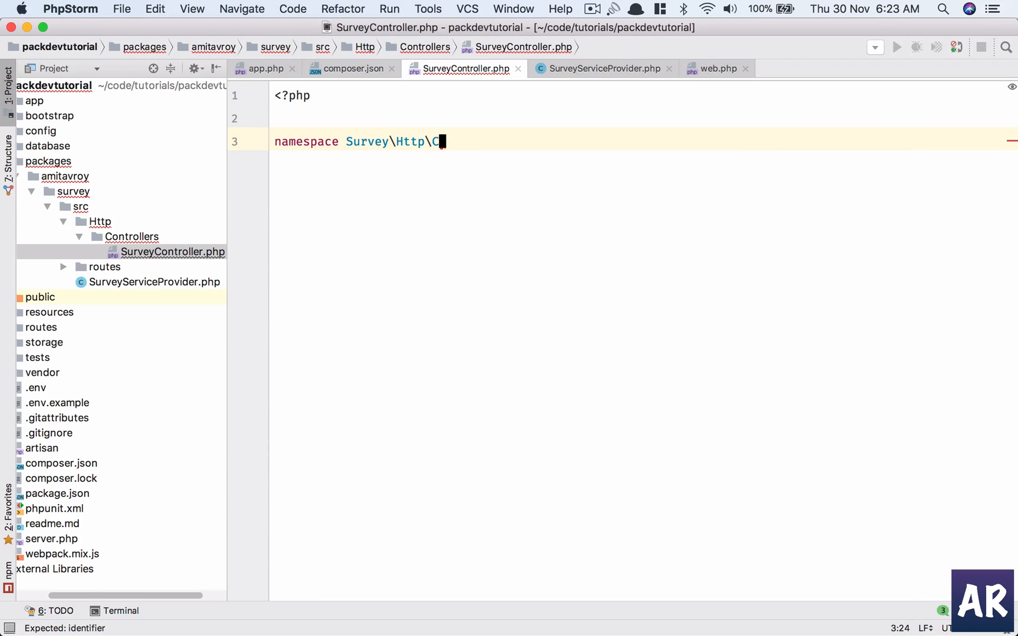
pyautogui.write('ontrollers;')
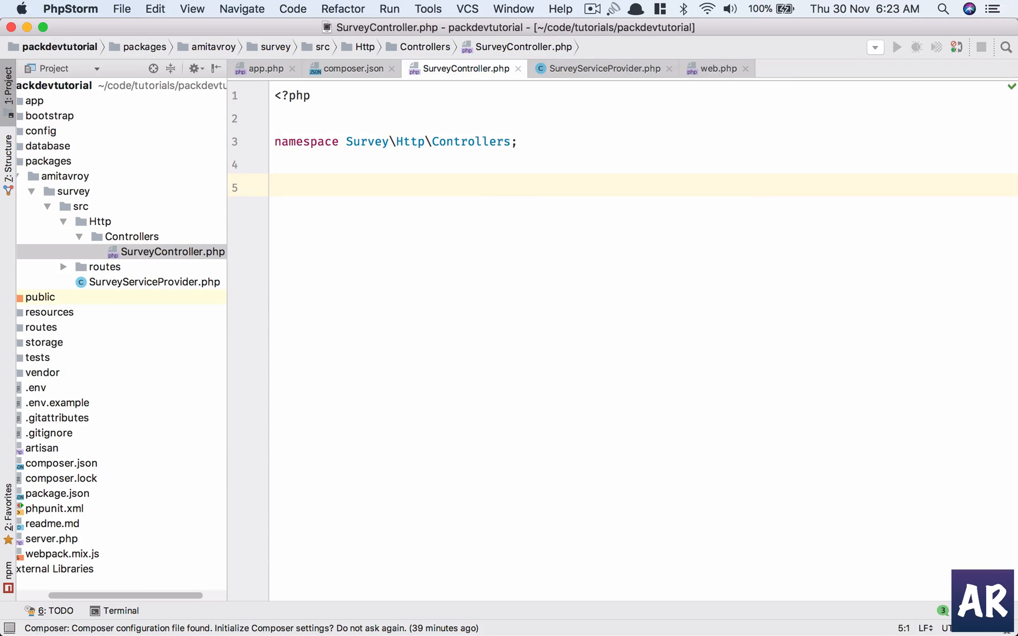
pyautogui.click(603, 68)
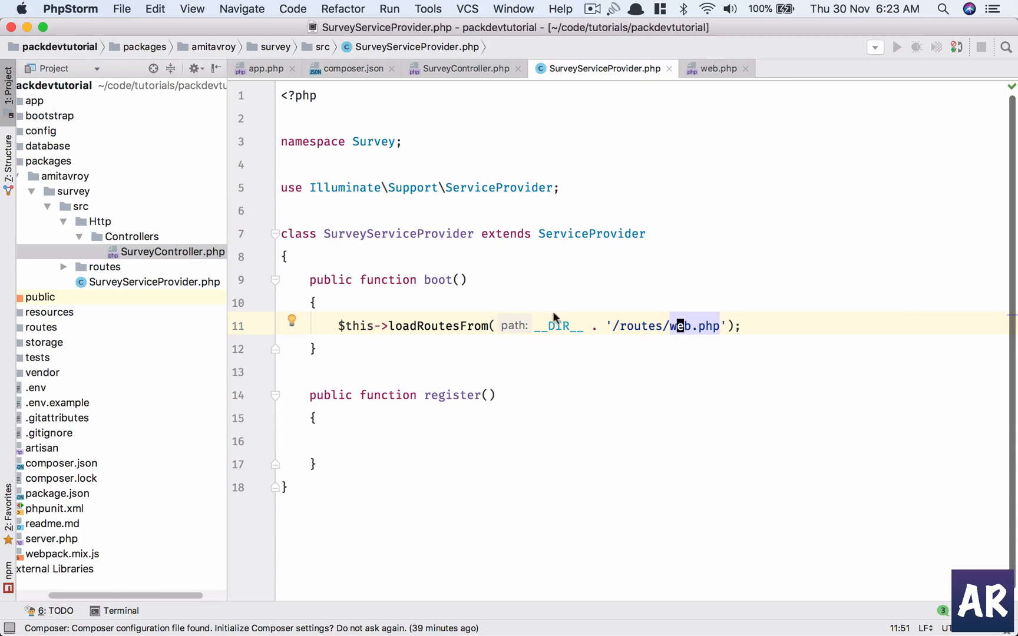
pyautogui.click(719, 68)
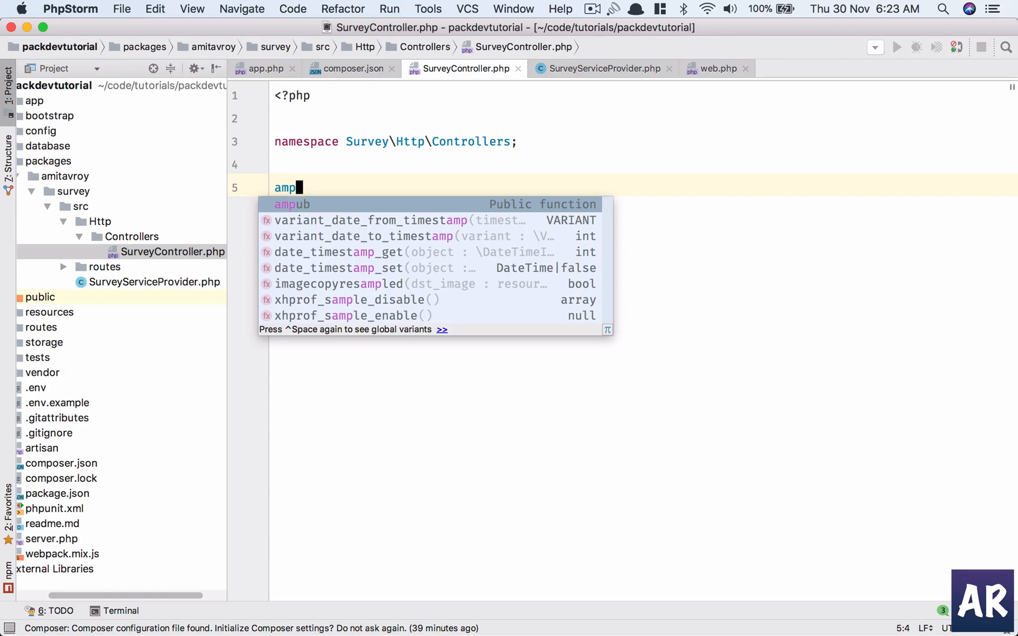
# Step: Add the SurveyController class extending Controller with an empty public index() method
pyautogui.write('class SurveyController extends Controller')
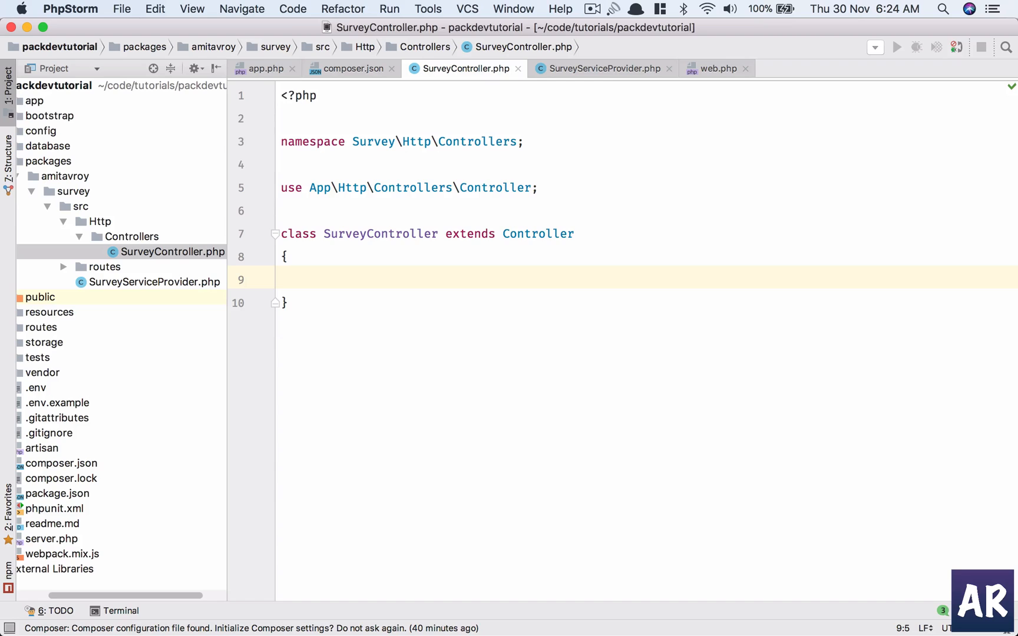
pyautogui.write('public function i(')
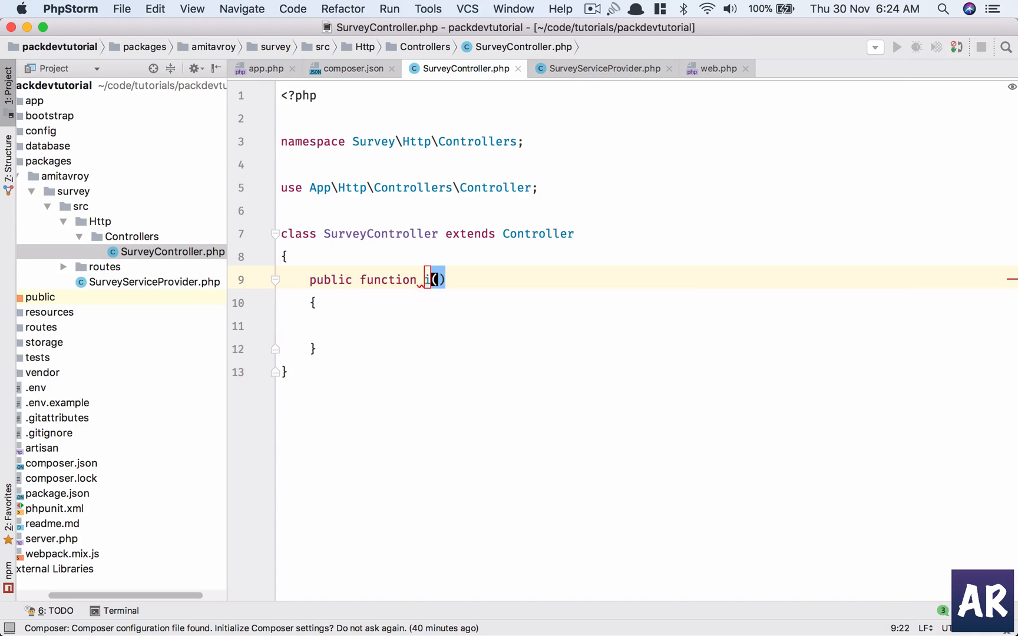
pyautogui.write('index')
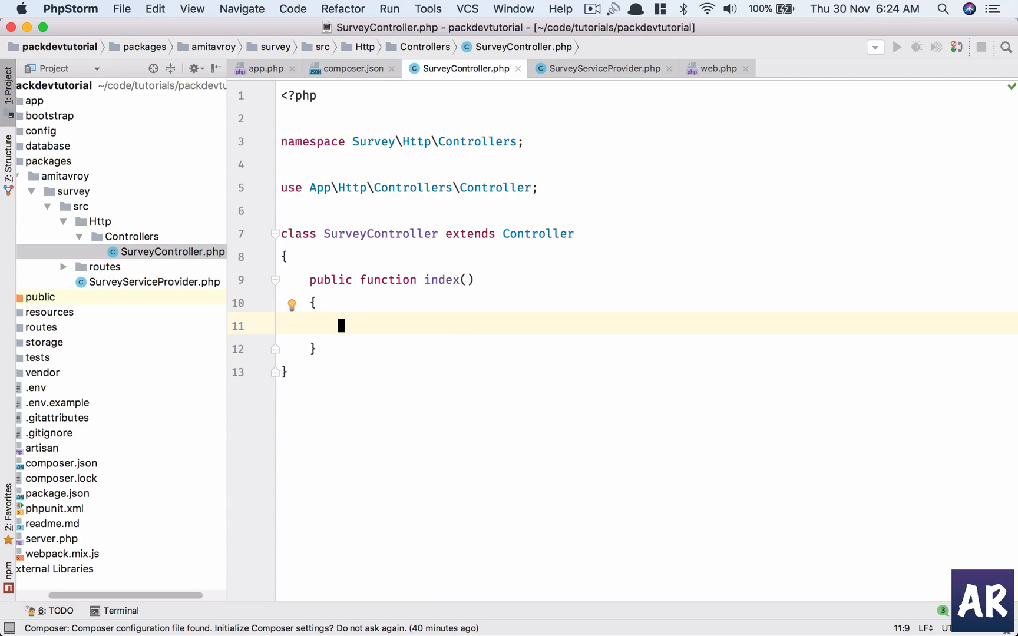
# Step: Give the audit route group namespace $namespace, prefix 'audit', and root route 'SurveyController@index'
pyautogui.click(721, 68)
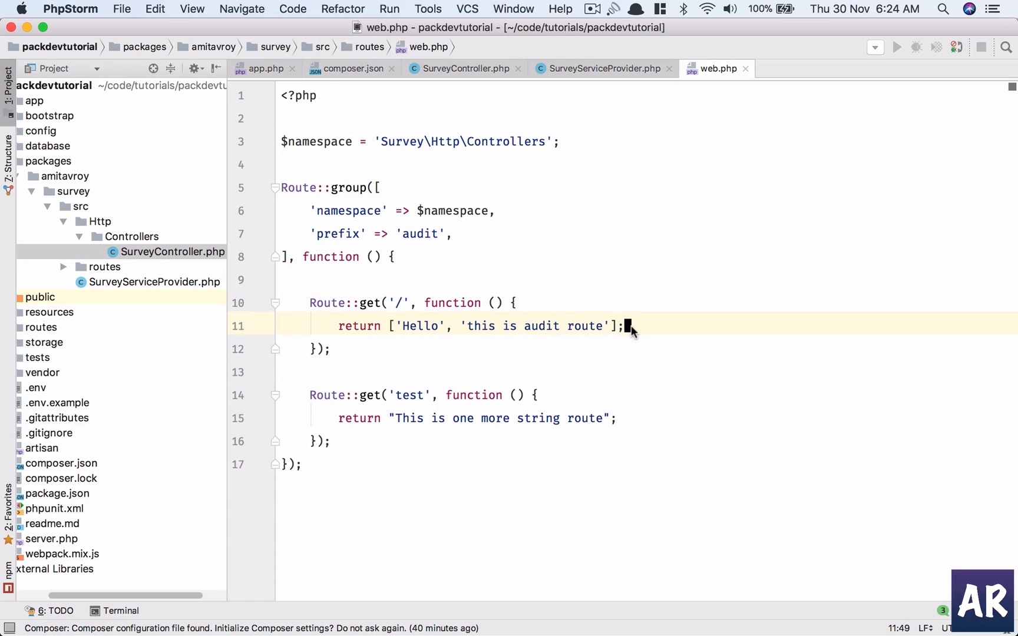
pyautogui.click(465, 68)
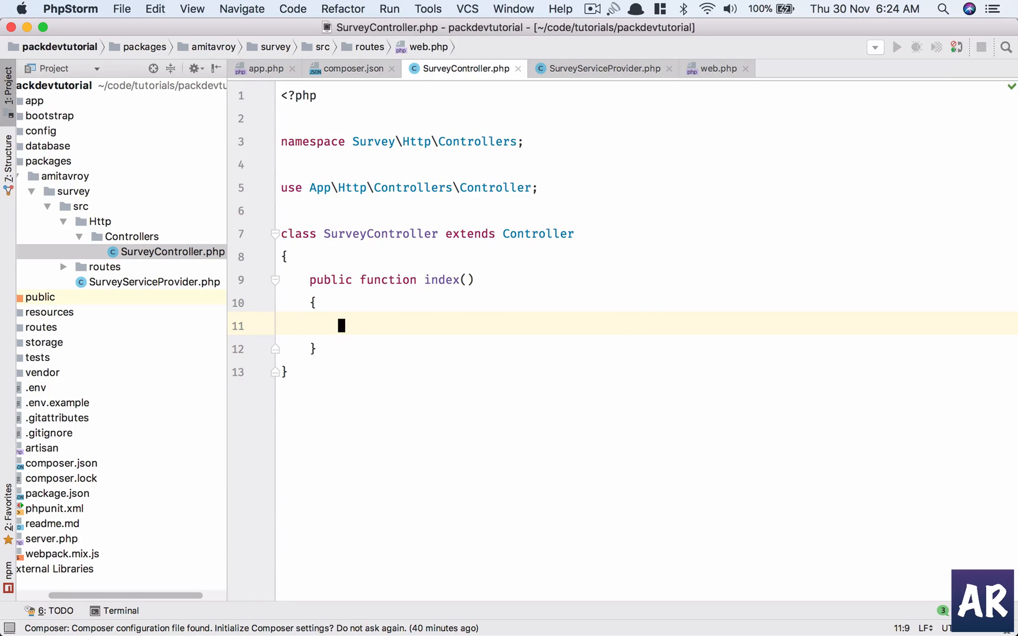
pyautogui.click(719, 69)
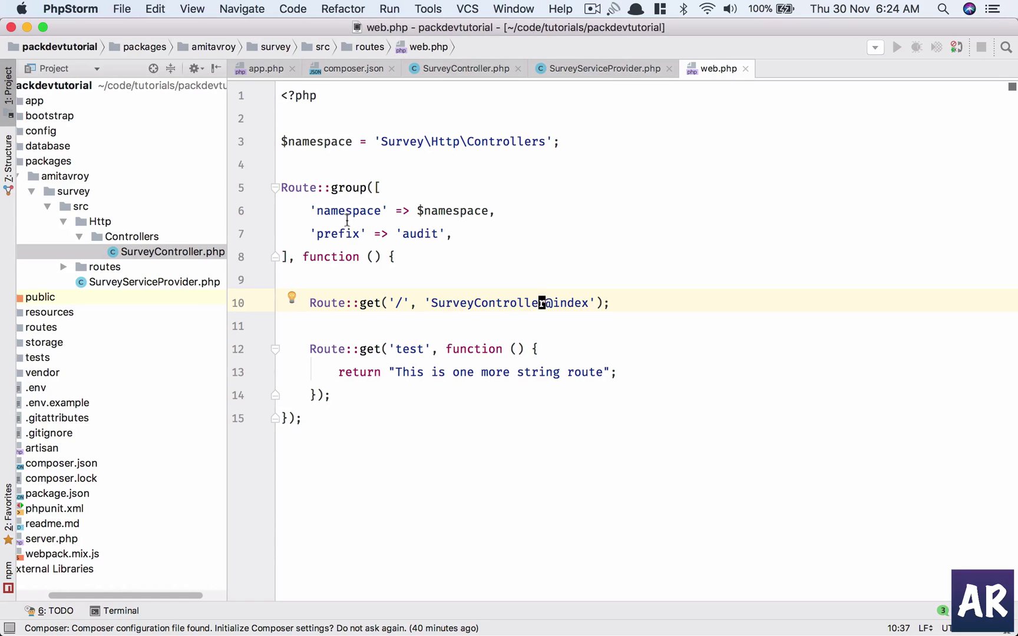
pyautogui.moveTo(363, 203)
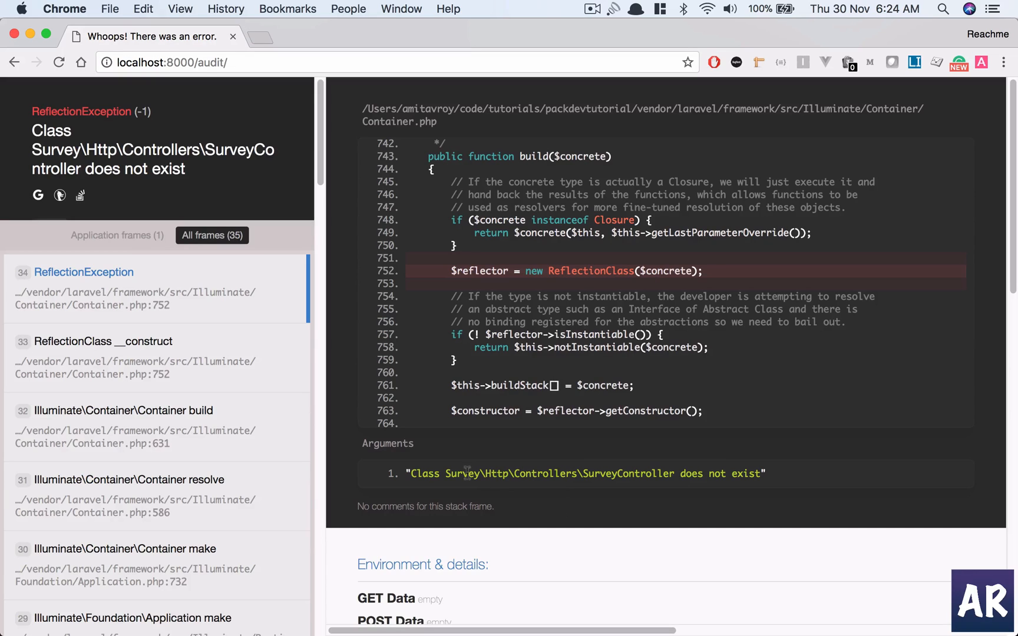
pyautogui.moveTo(475, 490)
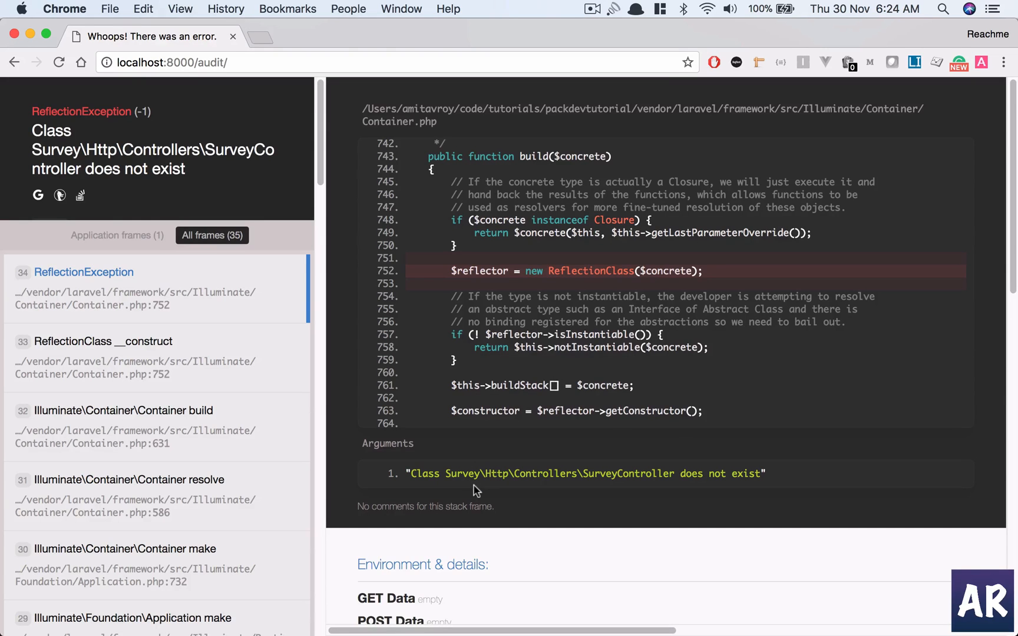
pyautogui.moveTo(534, 506)
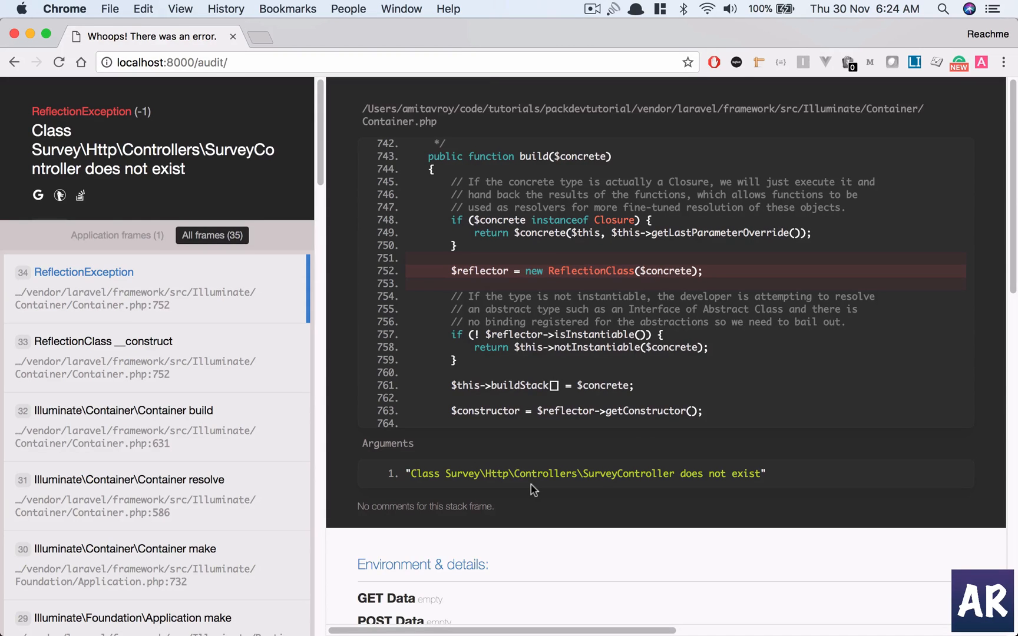
pyautogui.moveTo(625, 474)
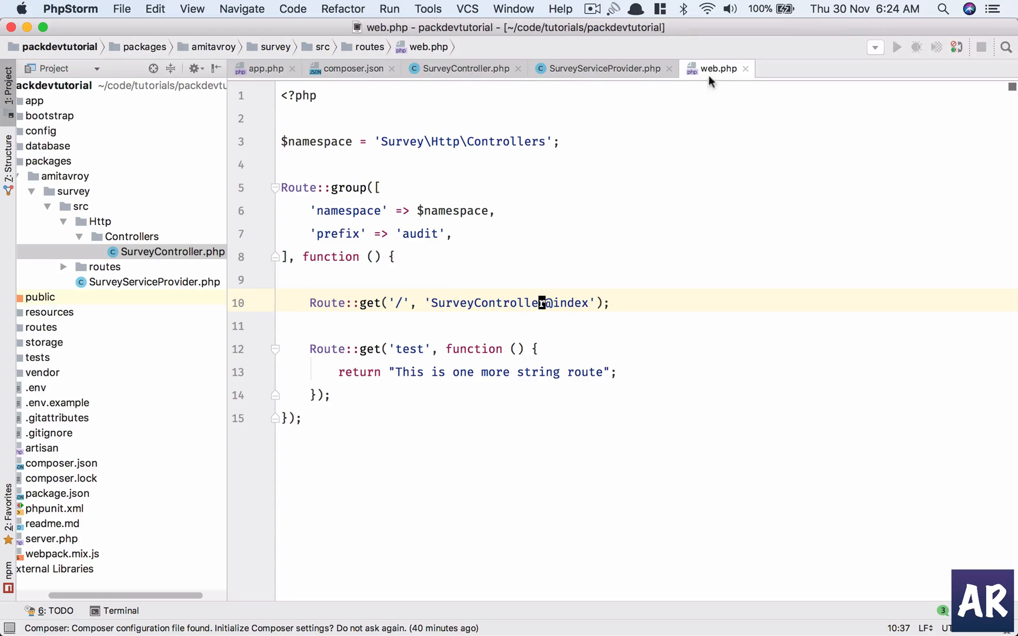
# Step: View SurveyController's index method returning ['Hello', 'this is audit route']
pyautogui.click(466, 68)
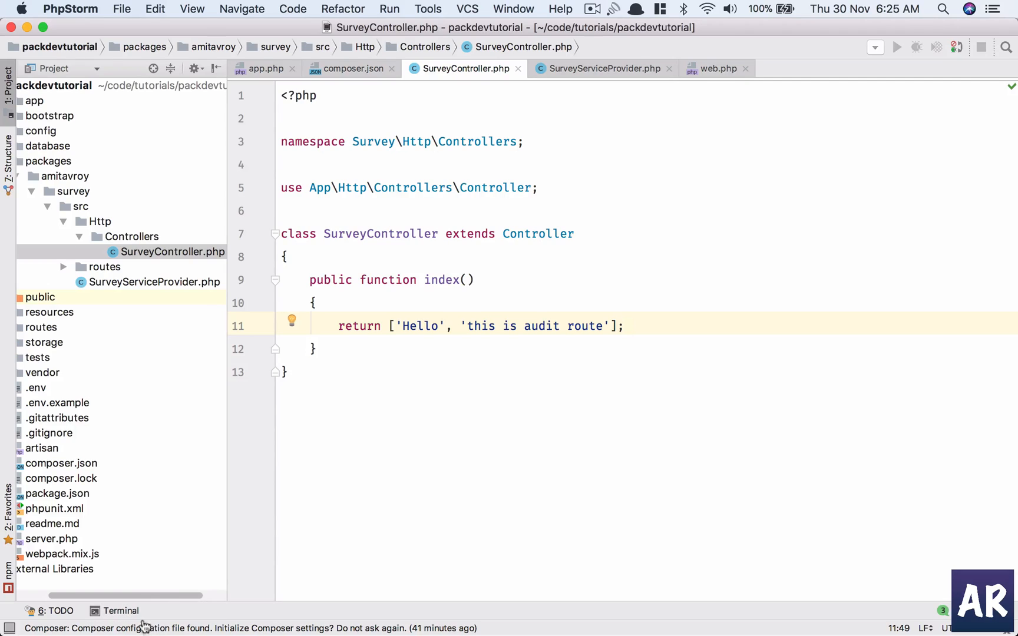
pyautogui.click(115, 611)
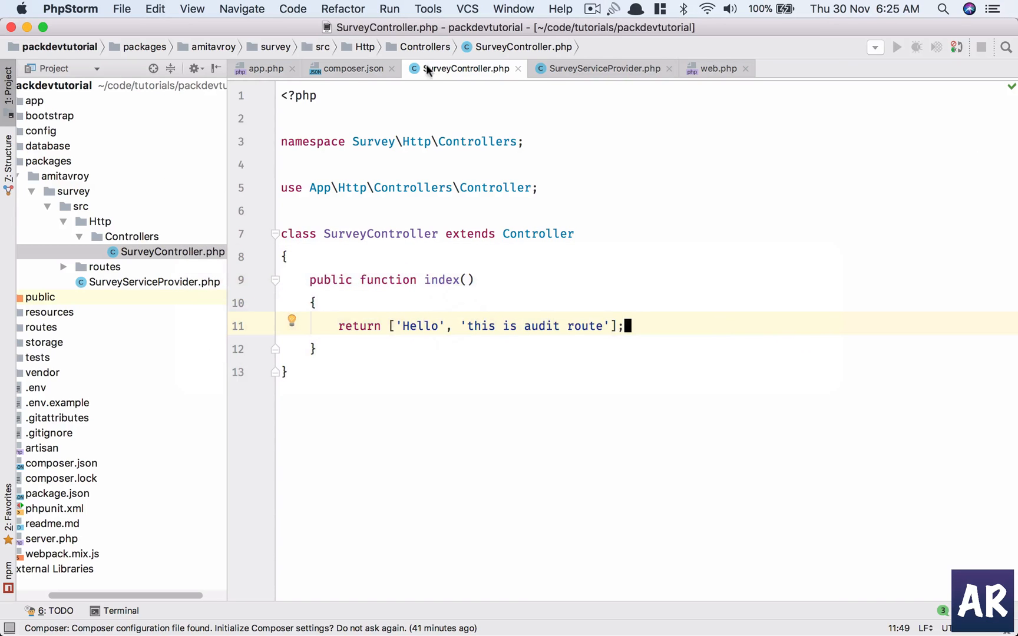
# Step: Replace the test route's closure in web.php with 'SurveyController@test'
pyautogui.click(717, 69)
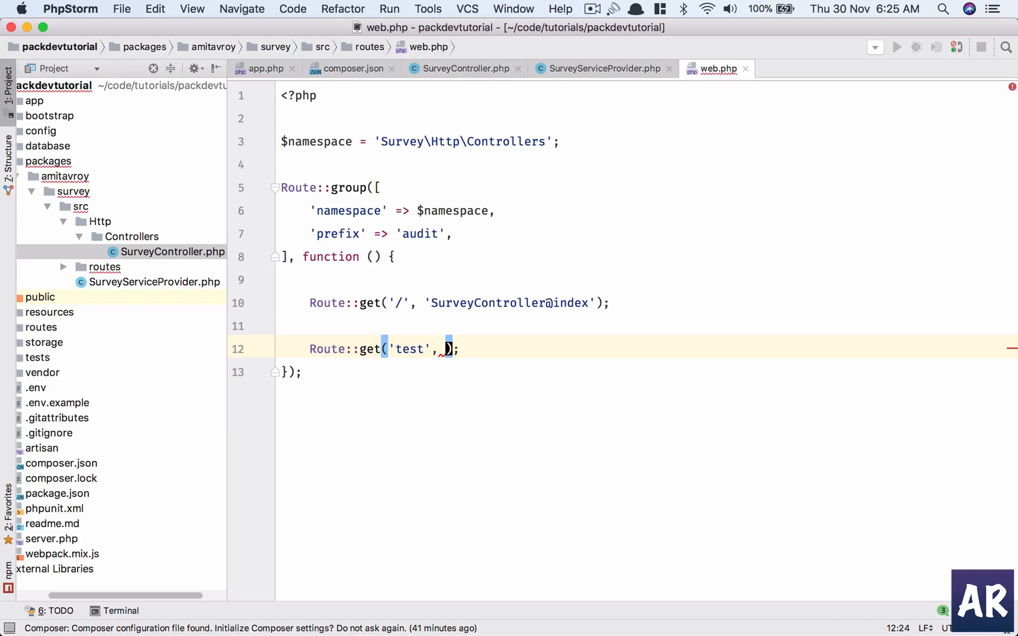
pyautogui.write("'Surver")
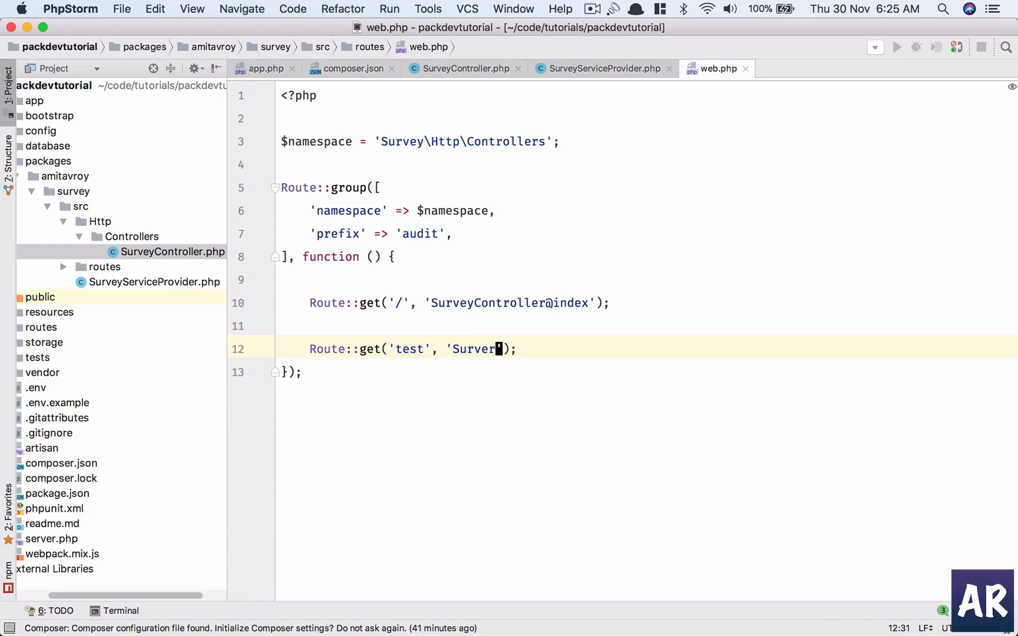
pyautogui.press('Backspace')
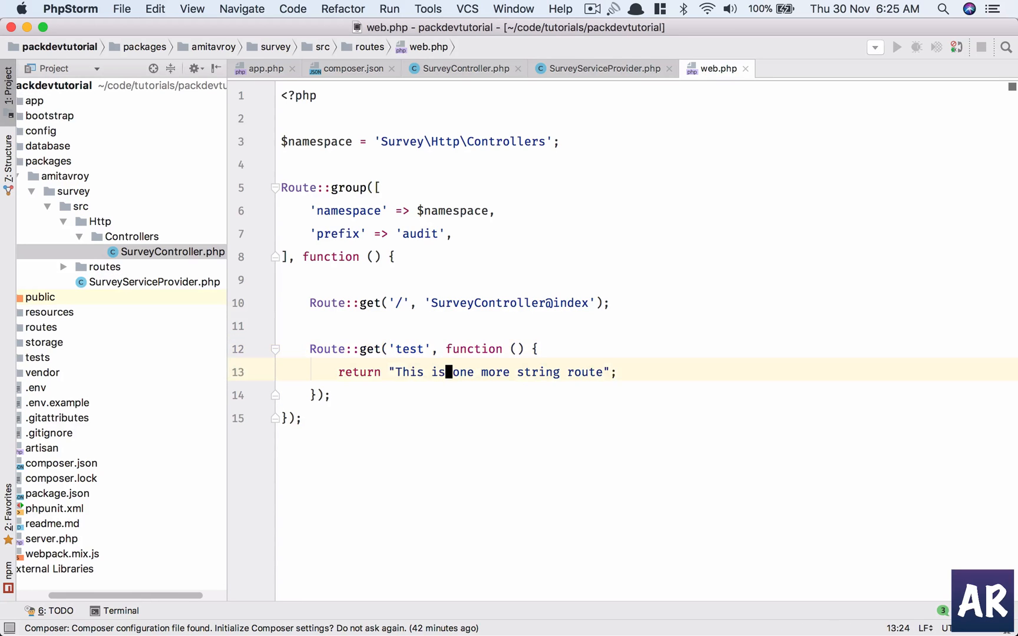
pyautogui.moveTo(448, 371); pyautogui.dragTo(323, 395)
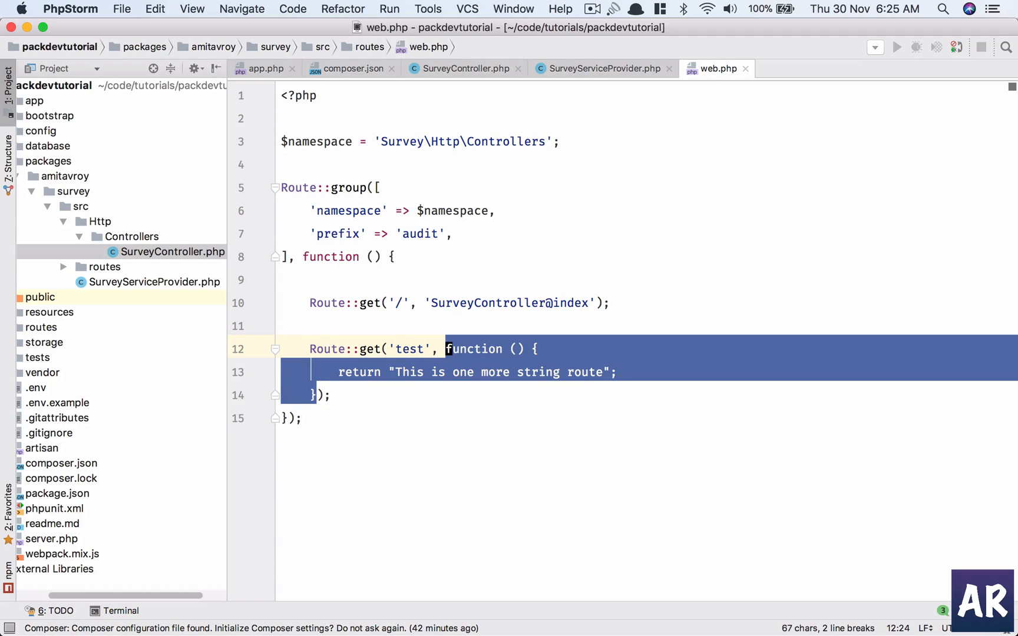
pyautogui.write("'SurveyC")
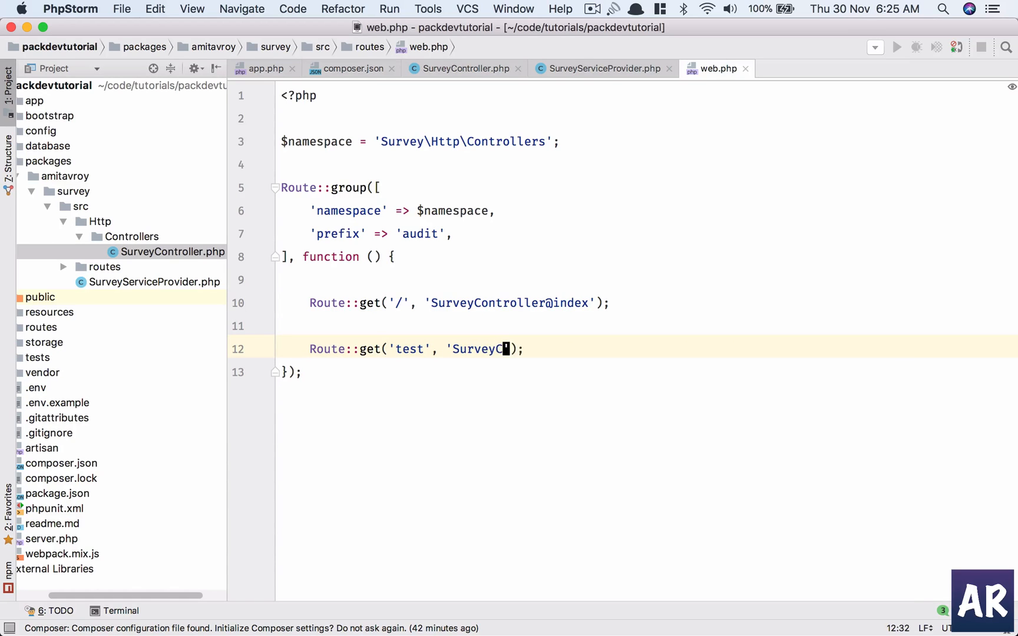
pyautogui.write('ontroller@t')
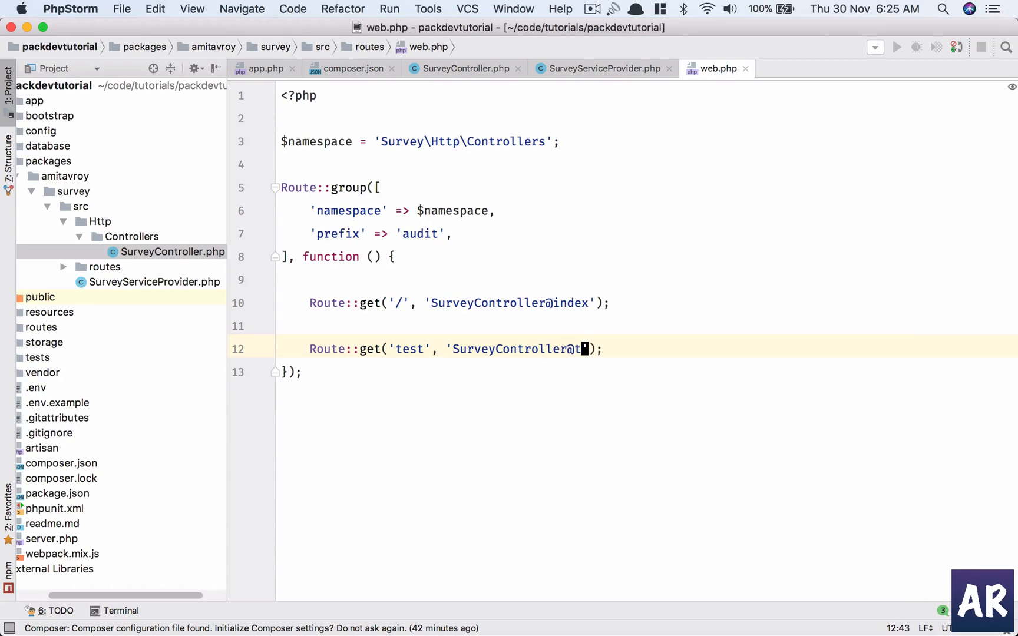
pyautogui.write('est')
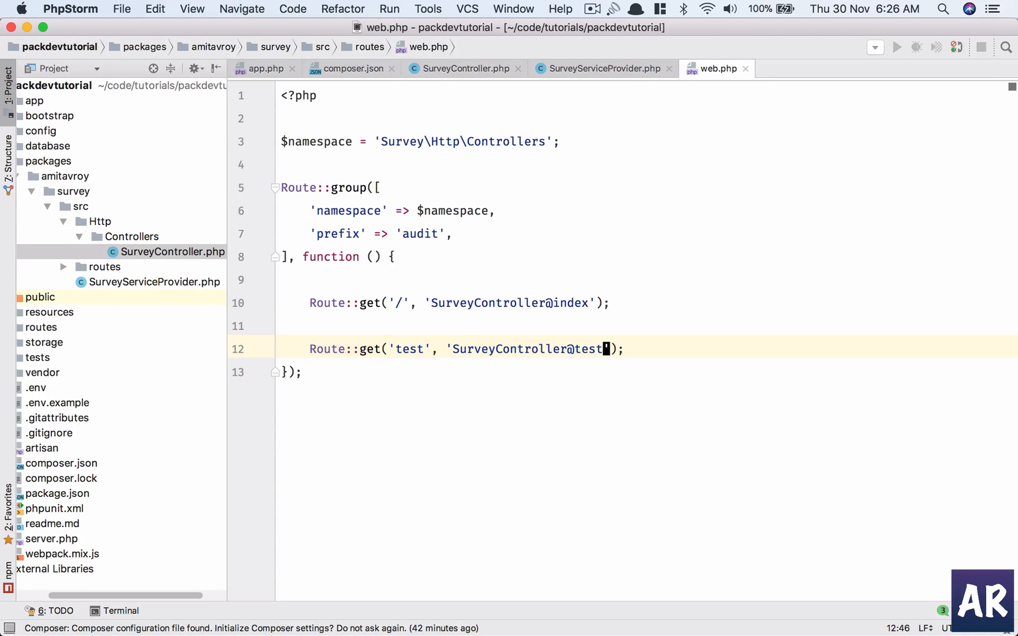
pyautogui.click(465, 68)
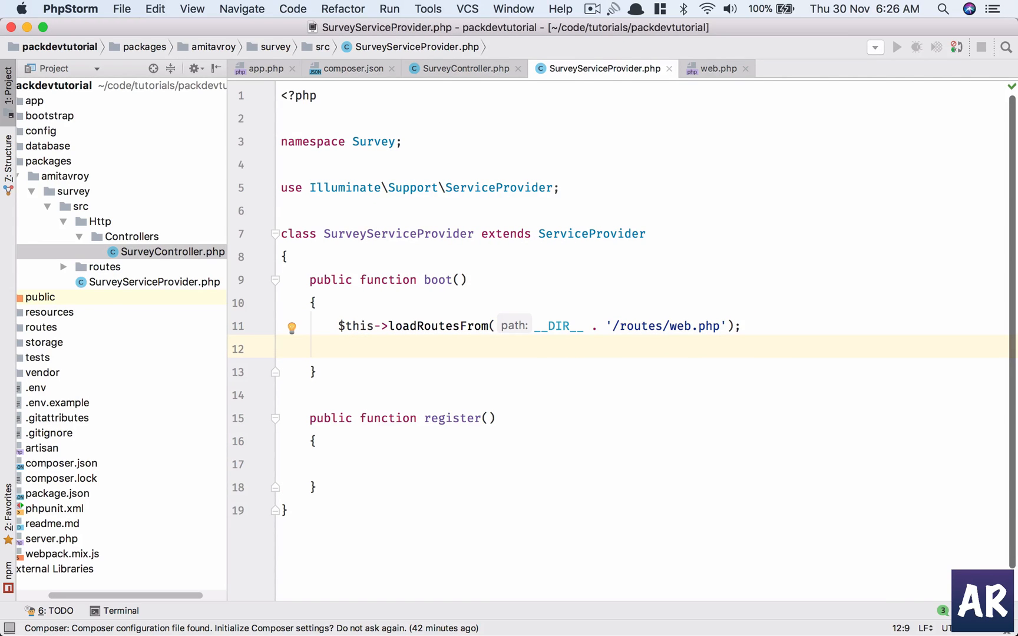
# Step: Add $this->loadViewsFrom(__DIR__ . '') to boot() and select the survey package folder
pyautogui.write('$this->')
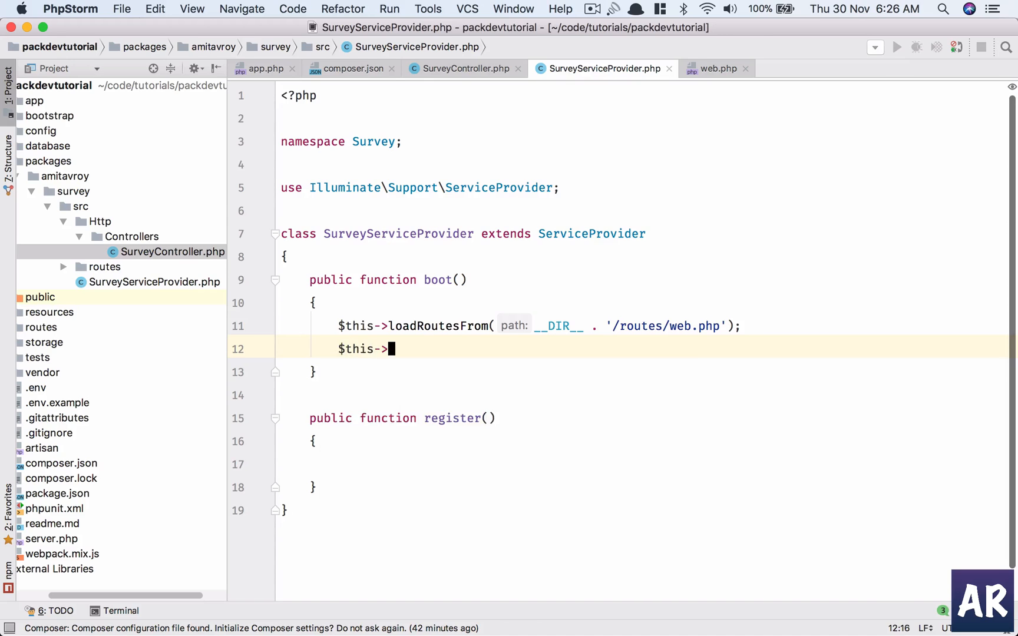
pyautogui.write('loadViewsFrom(')
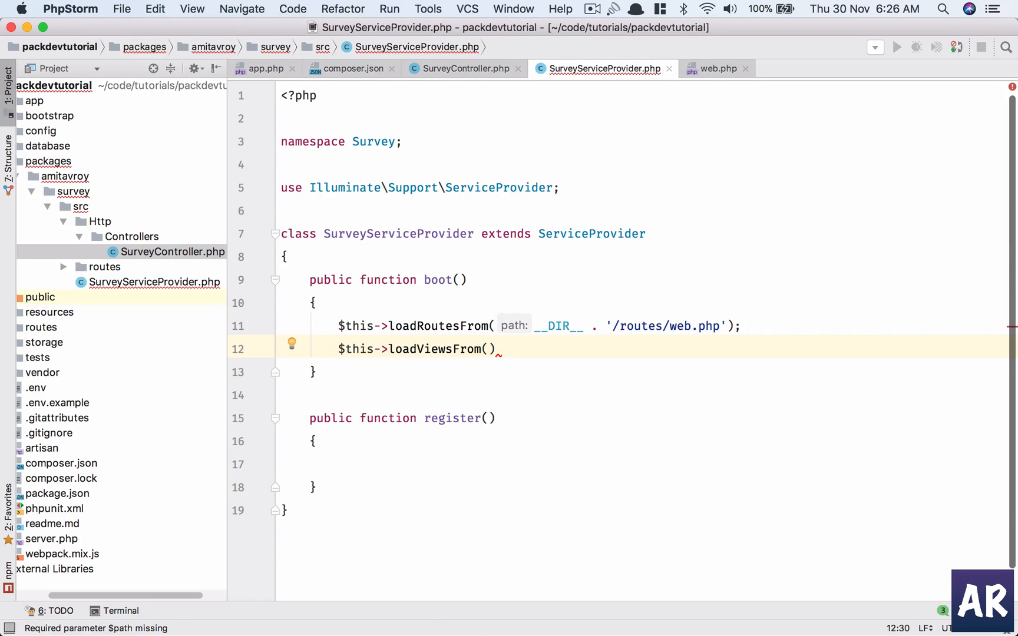
pyautogui.write('__DIR__ .')
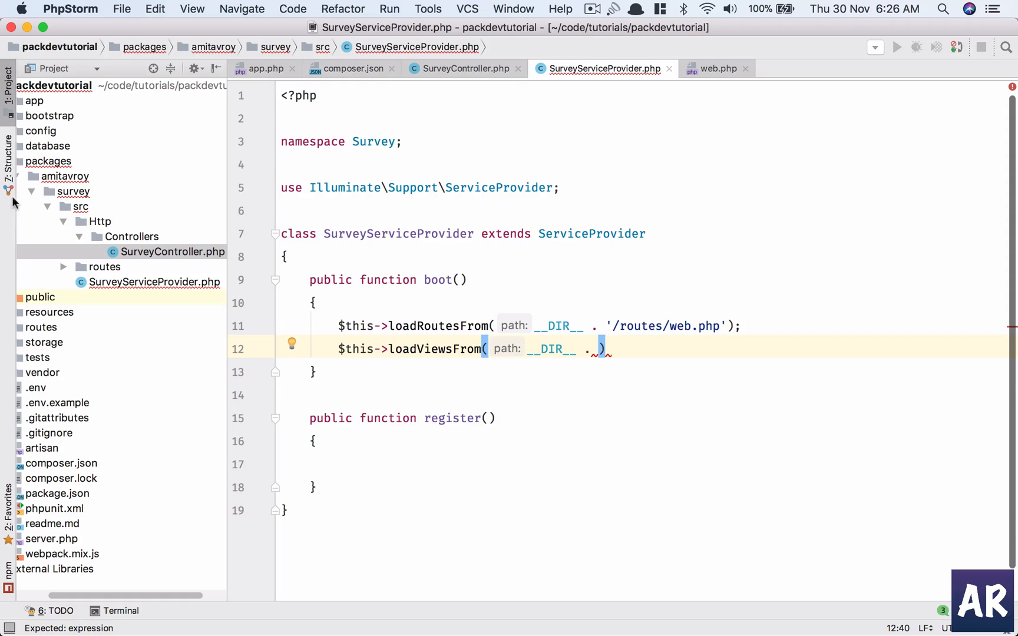
pyautogui.moveTo(121, 282)
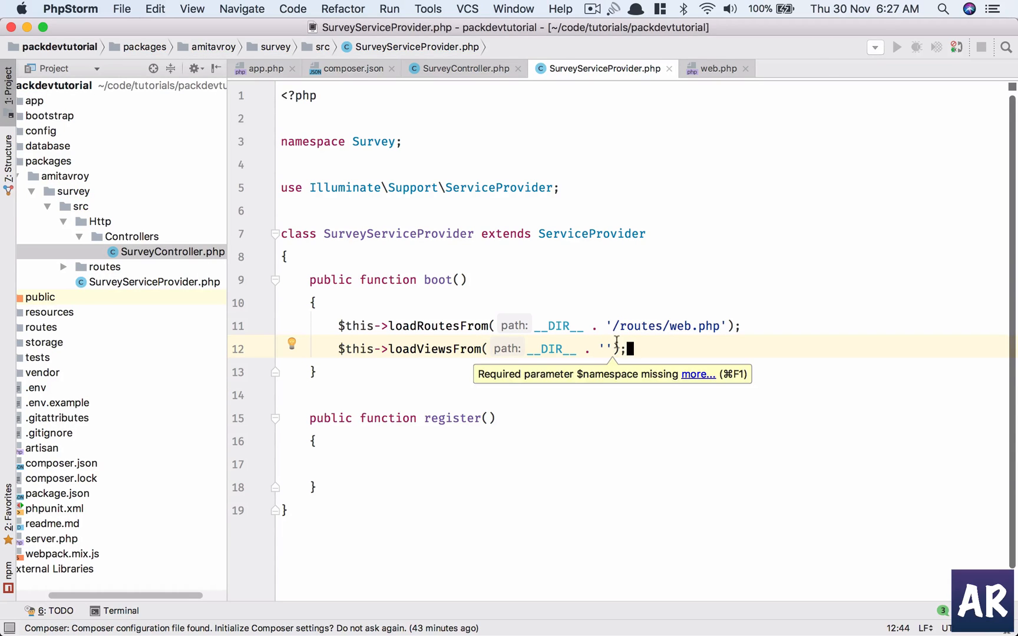
pyautogui.click(81, 206)
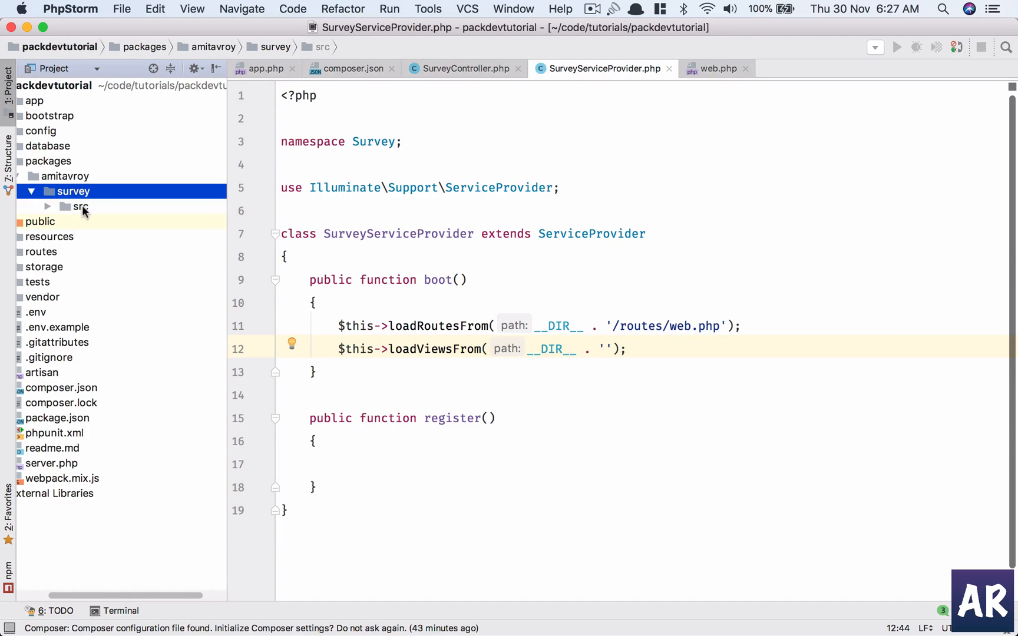
# Step: Create the resources/views/survey-index.blade.php path inside the survey package
pyautogui.click(81, 206)
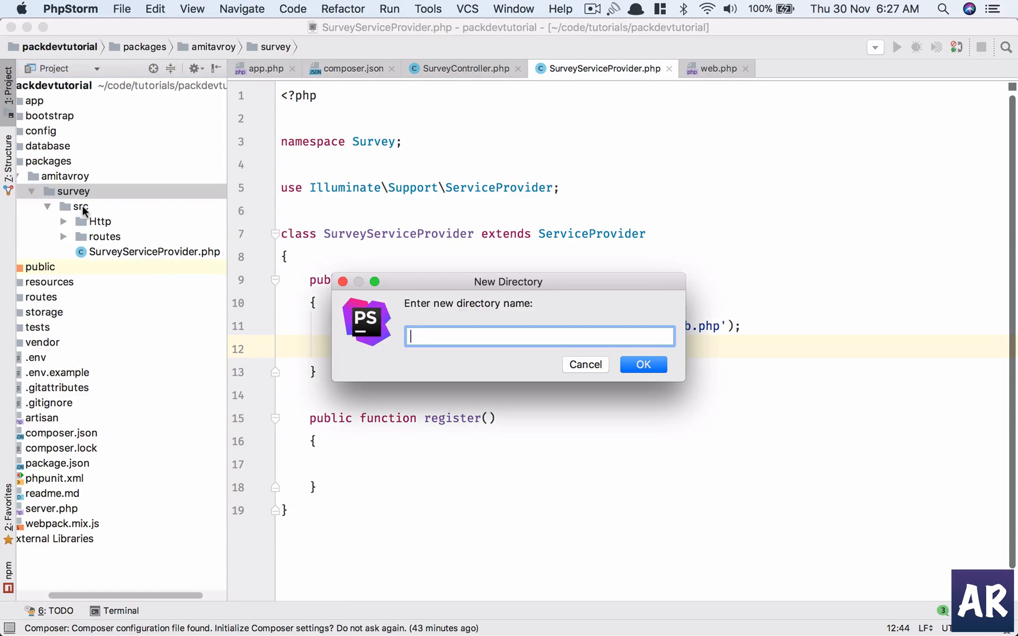
pyautogui.write('resources/view')
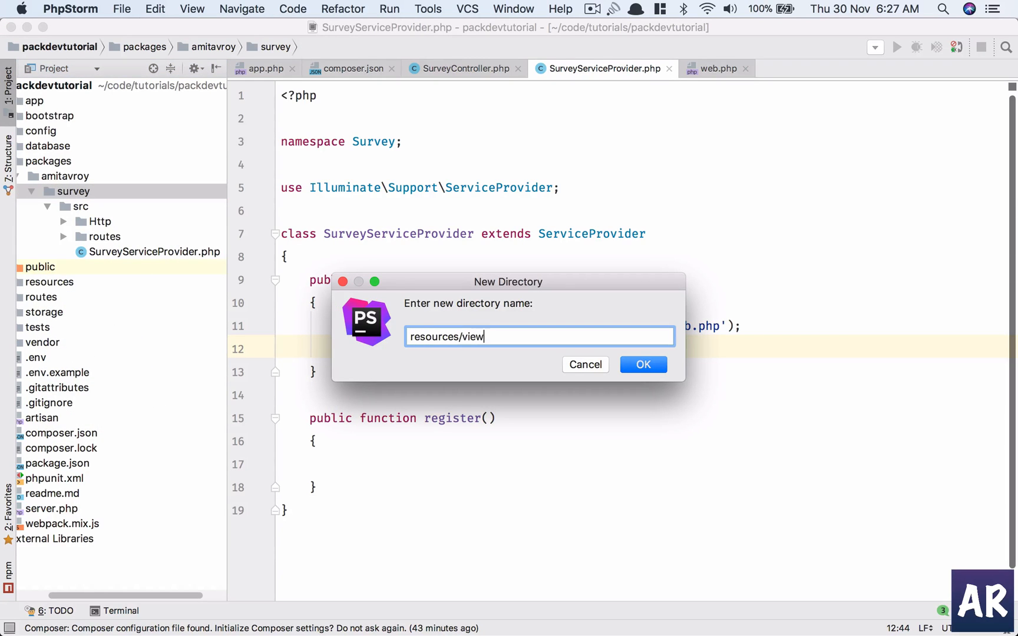
pyautogui.write('s/index.blade')
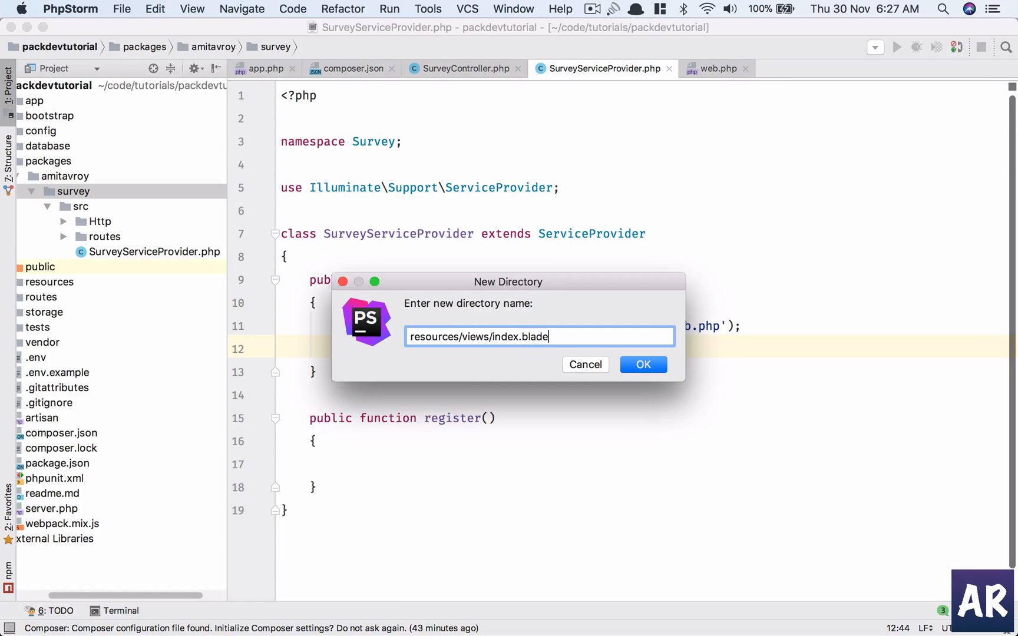
pyautogui.write('.php')
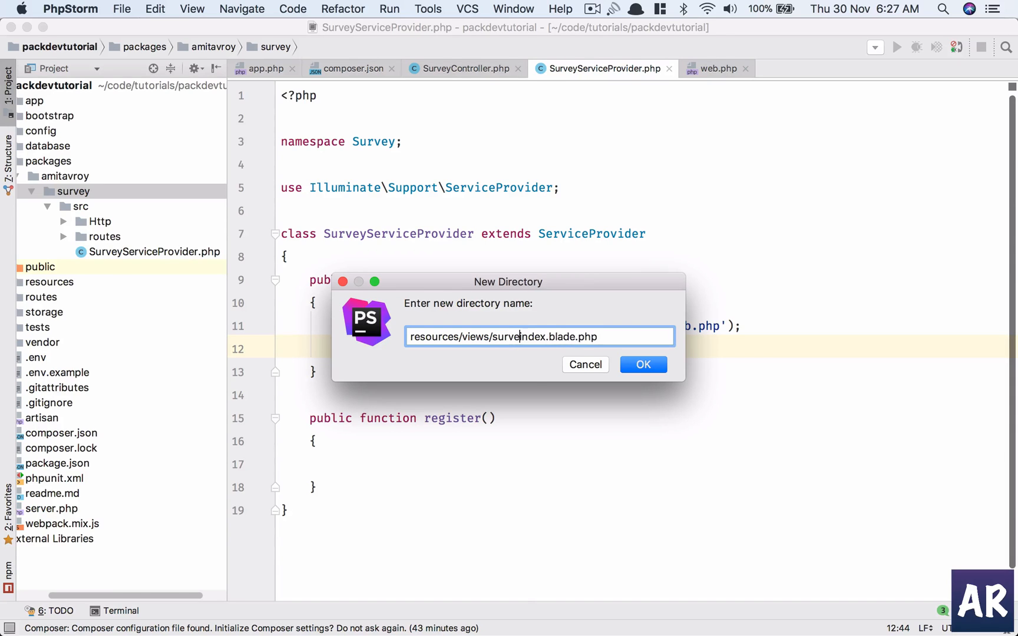
pyautogui.write('-')
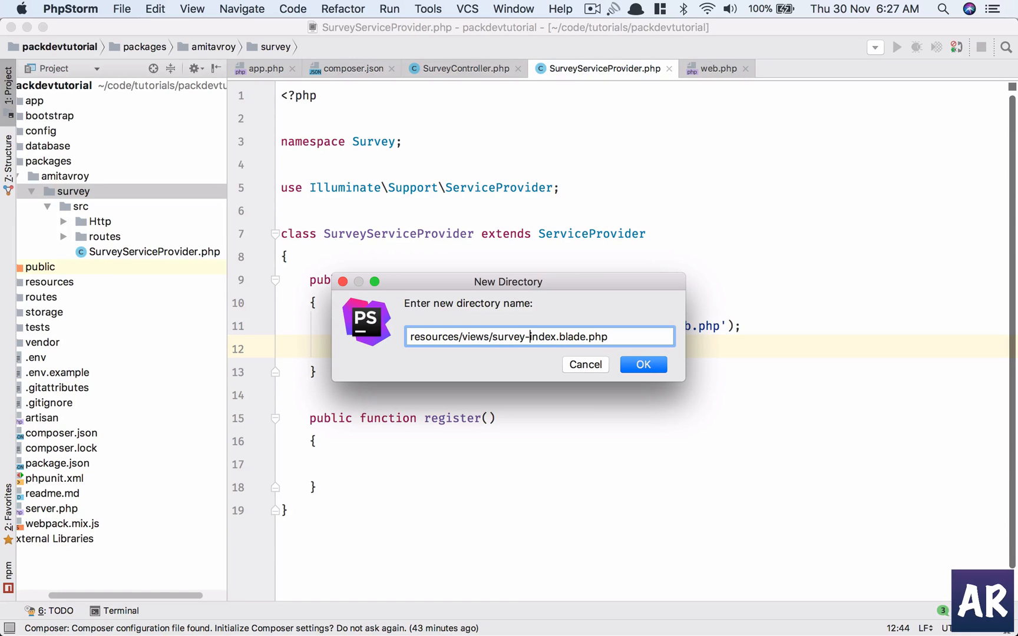
pyautogui.click(643, 365)
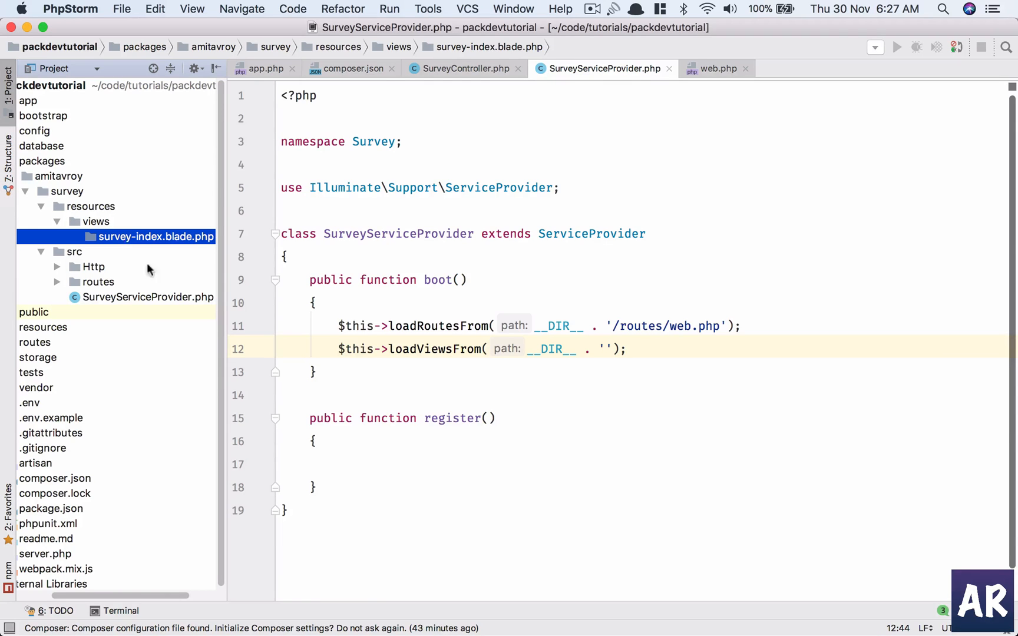
# Step: Delete the survey-index.blade.php folder and create the view containing <p>I am coming</p>
pyautogui.rightClick(156, 237)
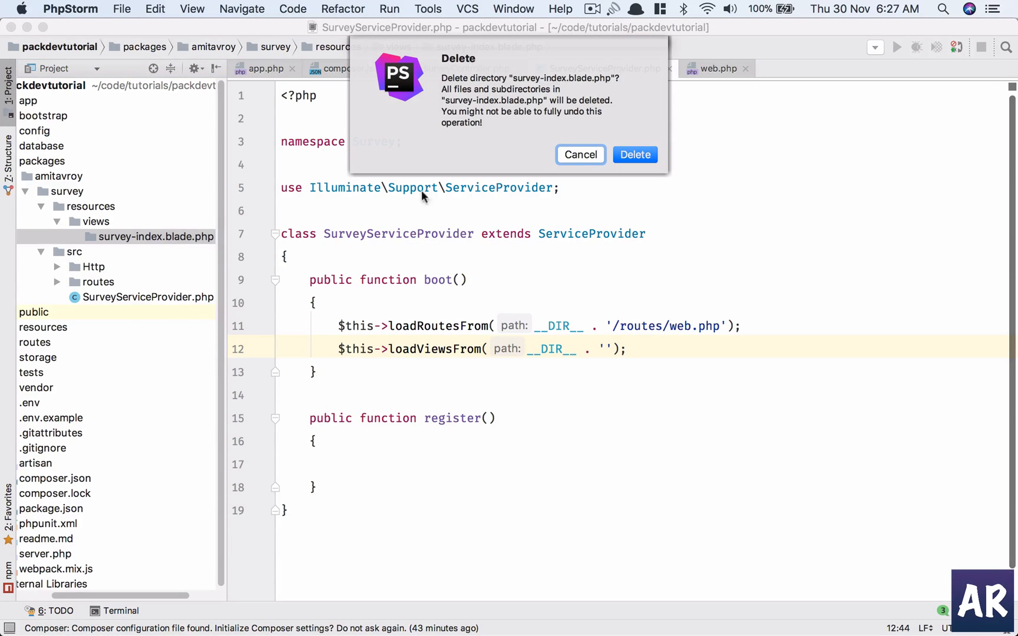
pyautogui.click(634, 154)
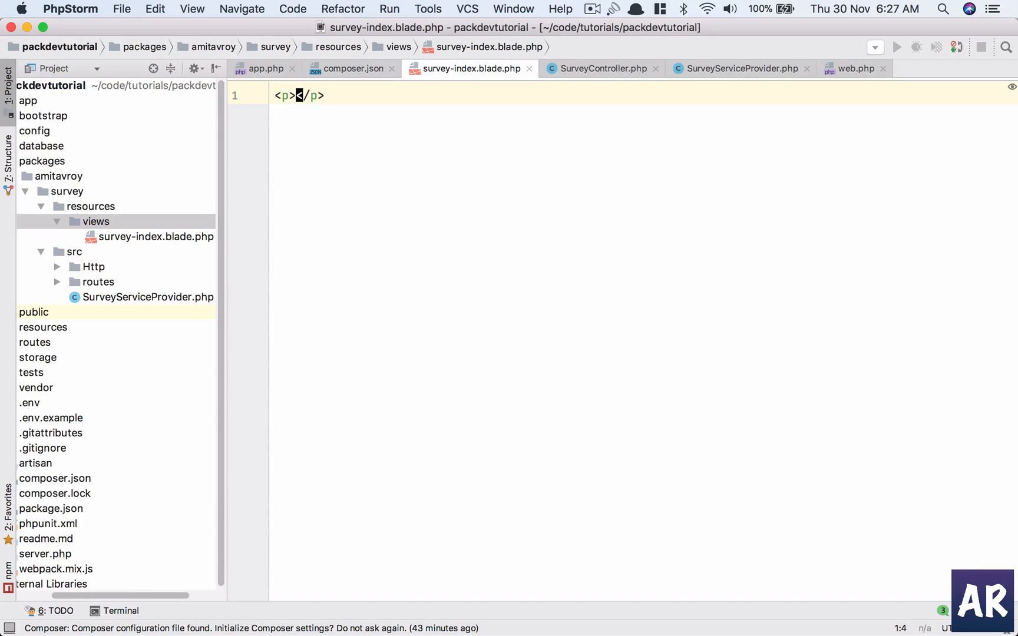
pyautogui.write('I am coming')
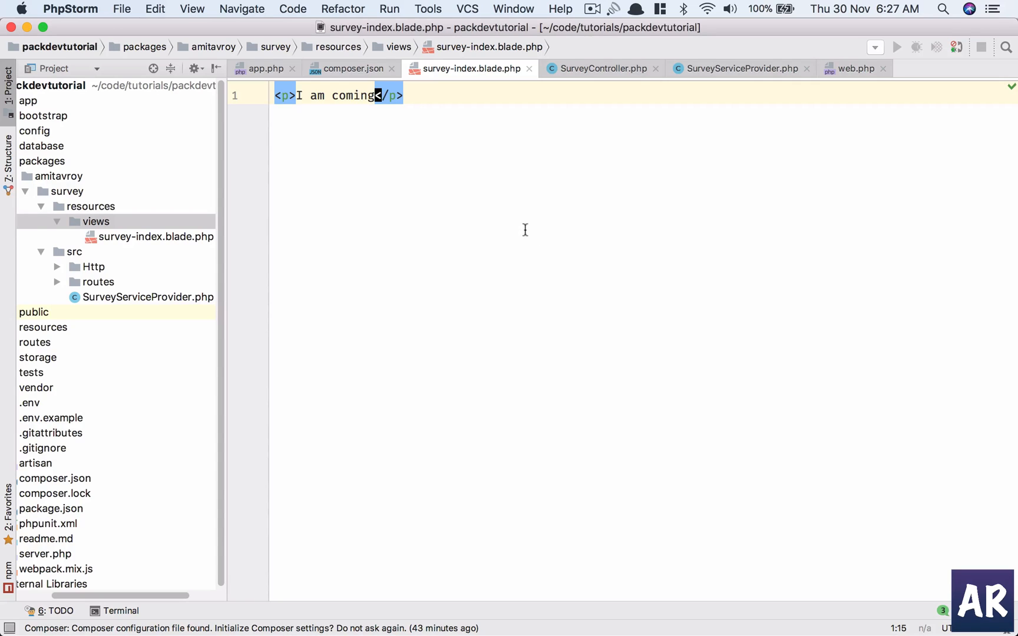
pyautogui.click(741, 68)
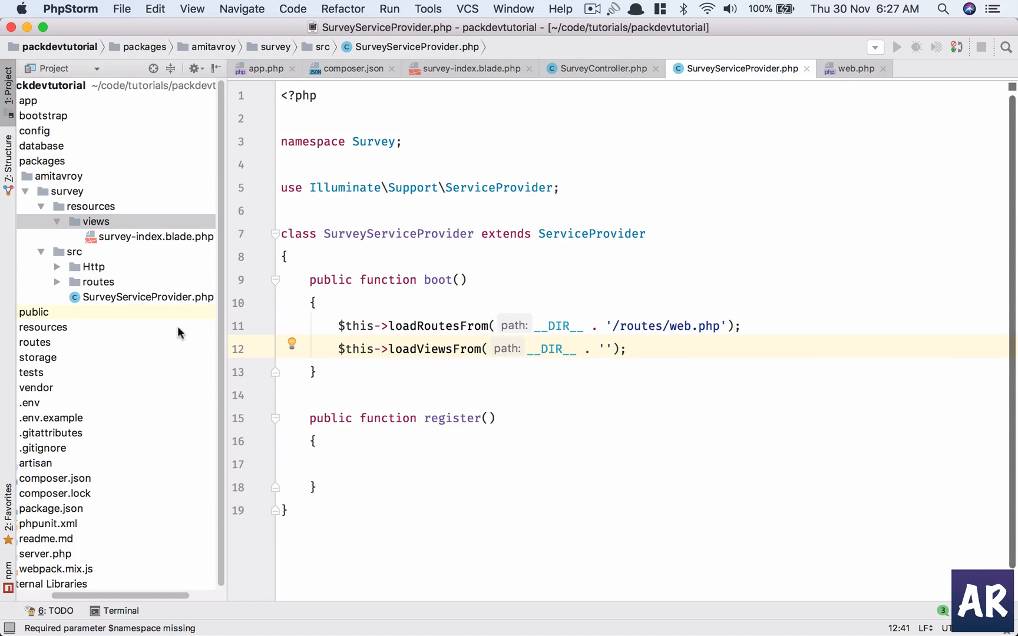
# Step: Set loadViewsFrom to __DIR__ . '/../../resources/views' with the 'survey' namespace
pyautogui.write('./')
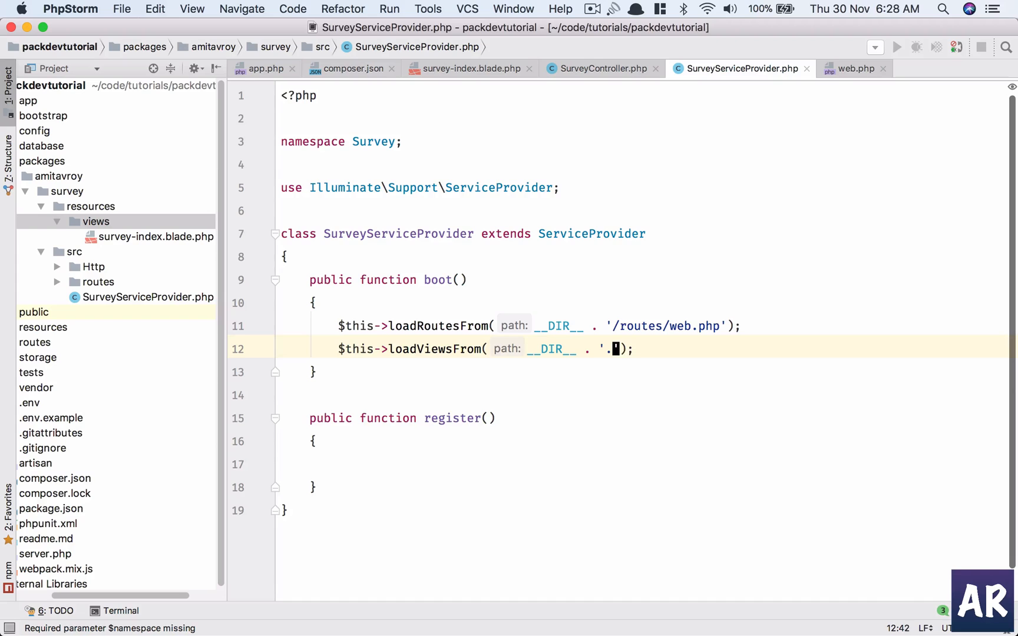
pyautogui.write('/./../resources/views')
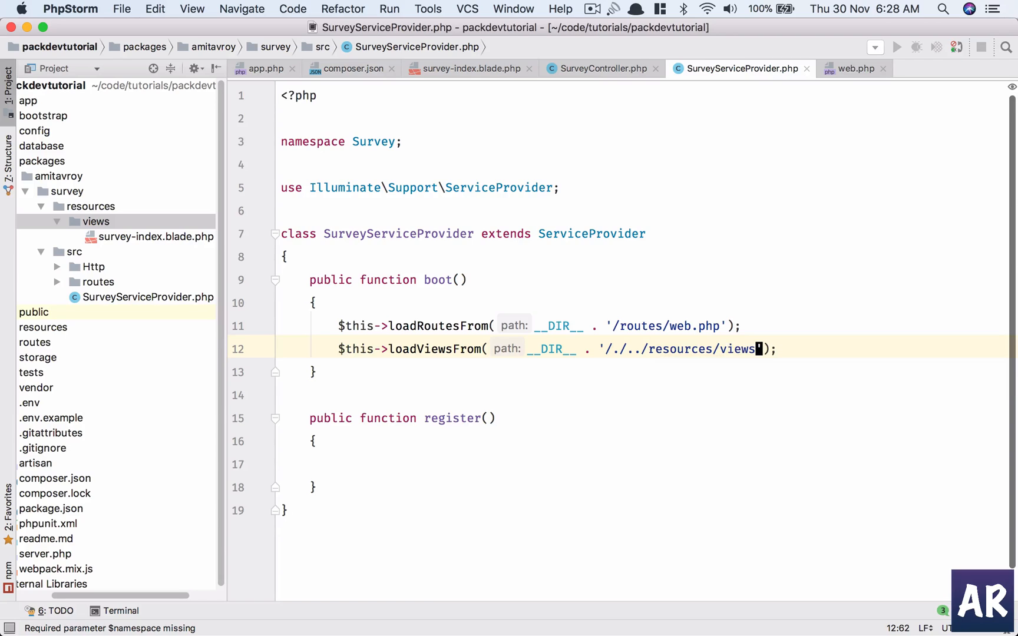
pyautogui.write("', 'survey'")
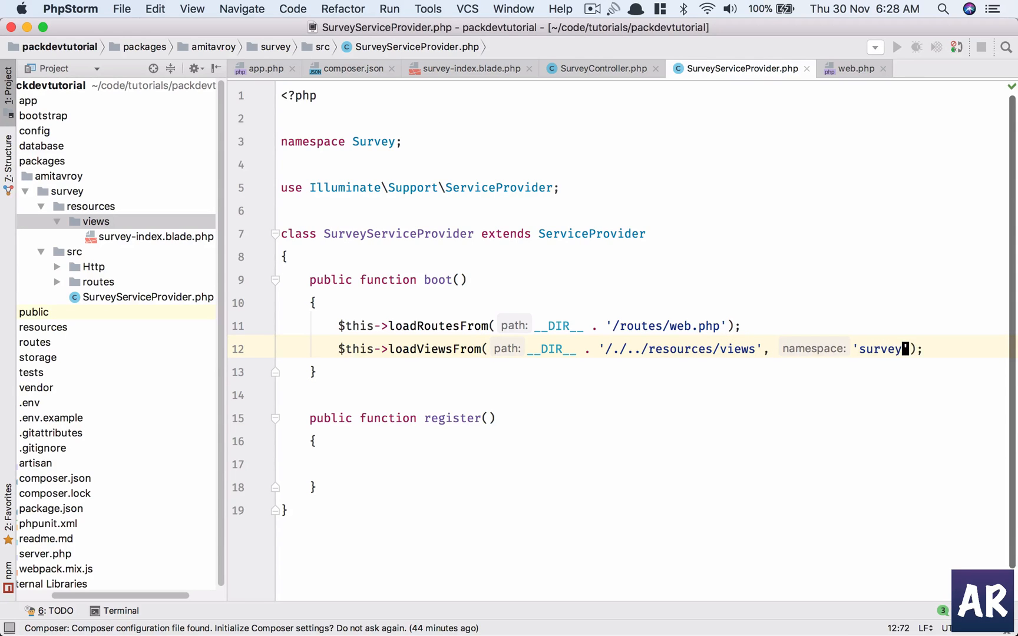
pyautogui.doubleClick(880, 348)
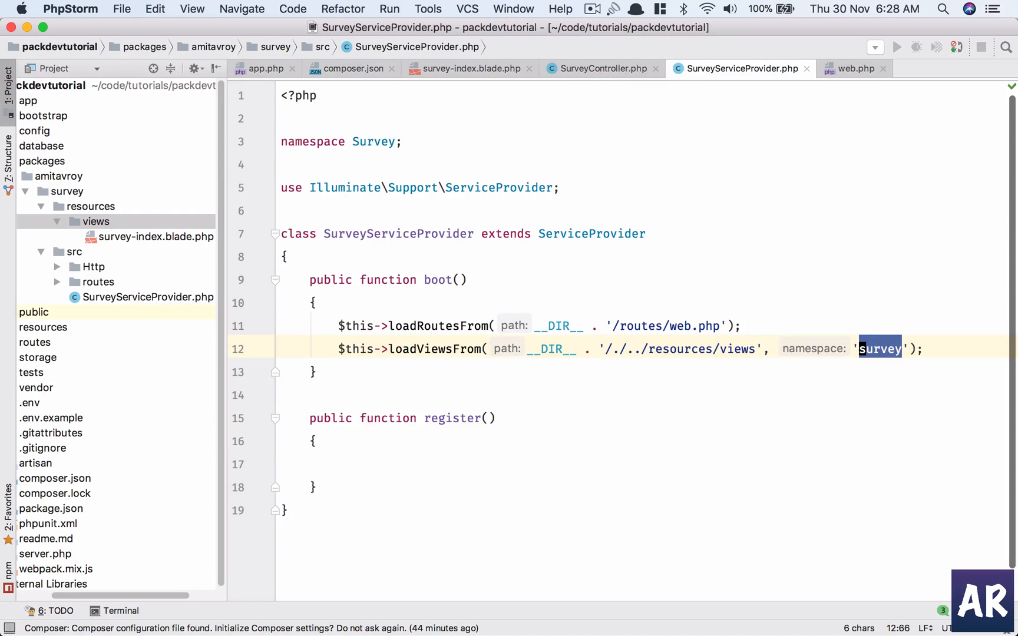
pyautogui.click(603, 68)
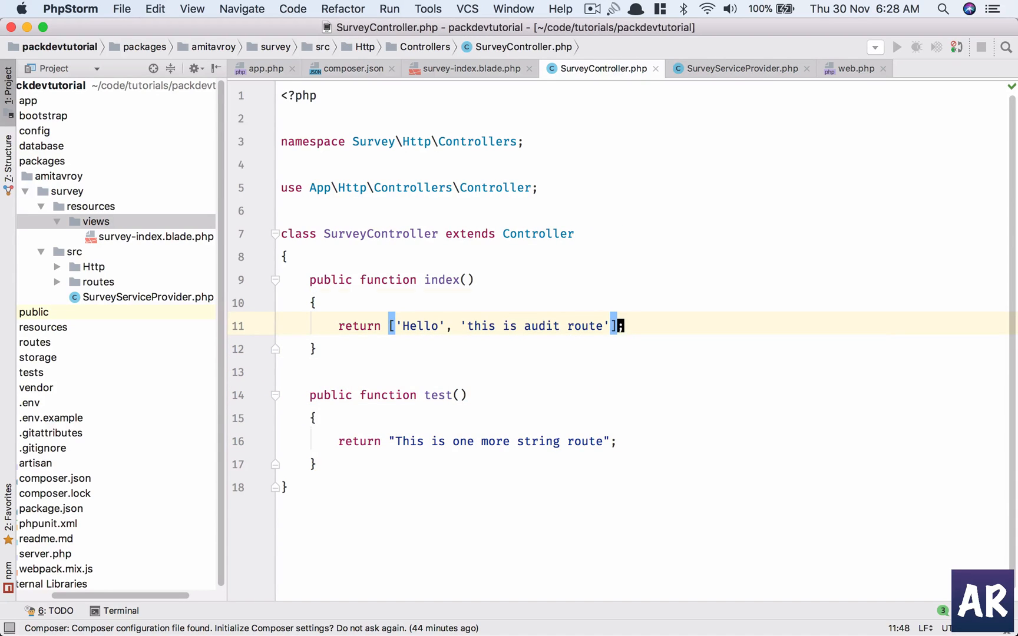
# Step: Make index() return view('survey::survey-index') in place of the Hello array
pyautogui.write('return v')
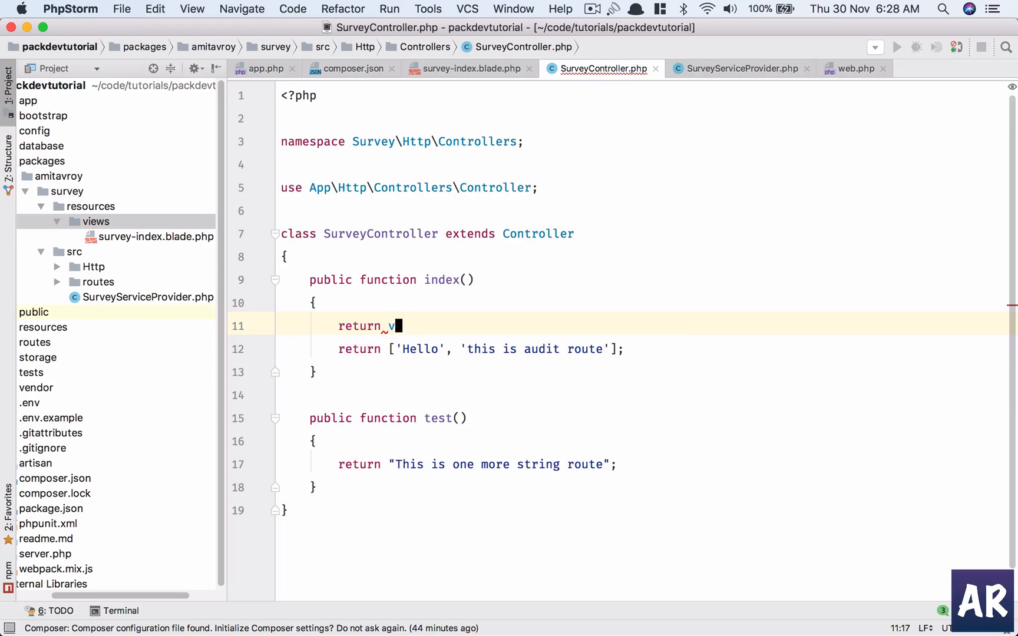
pyautogui.write("iew('survey'")
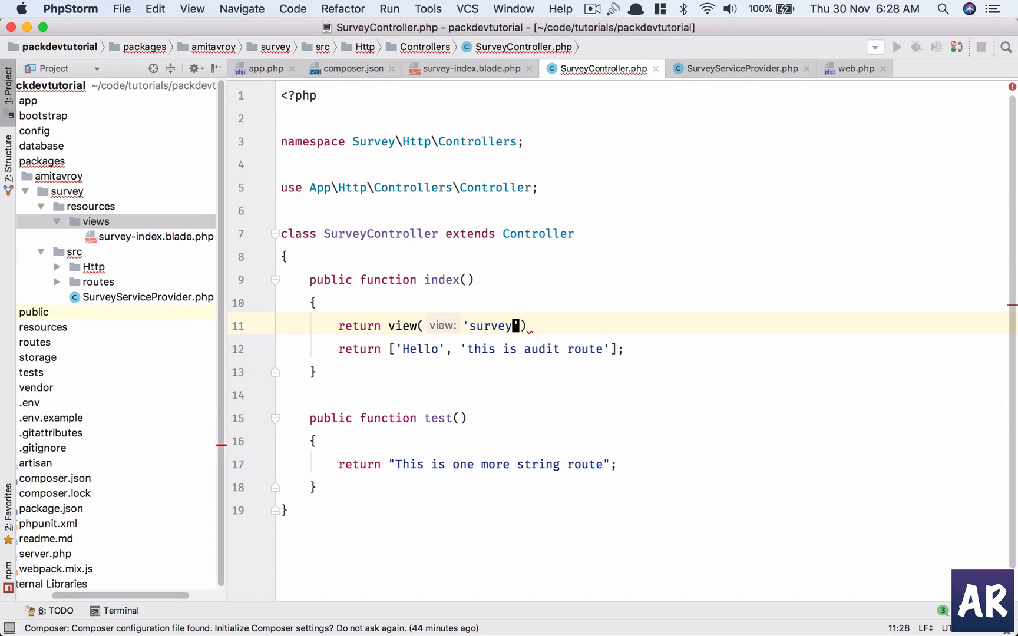
pyautogui.write('::')
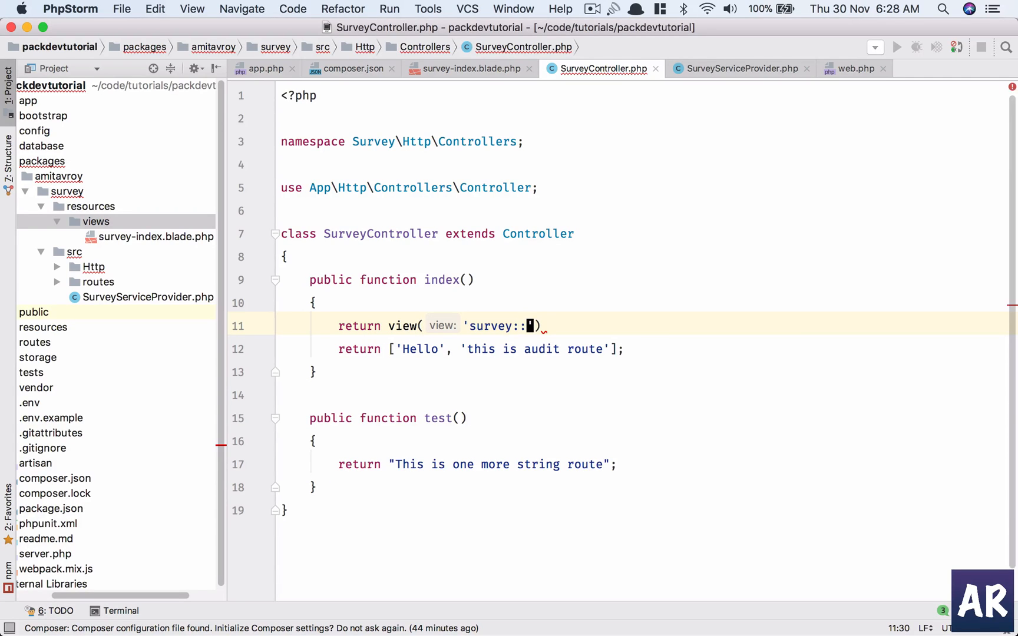
pyautogui.write('in')
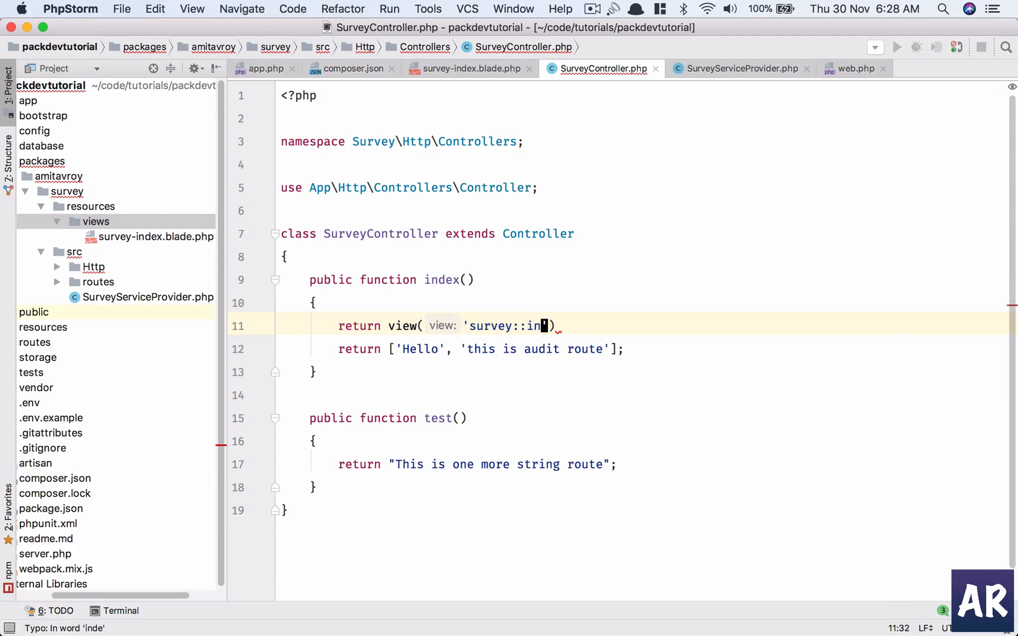
pyautogui.write("survey-index'")
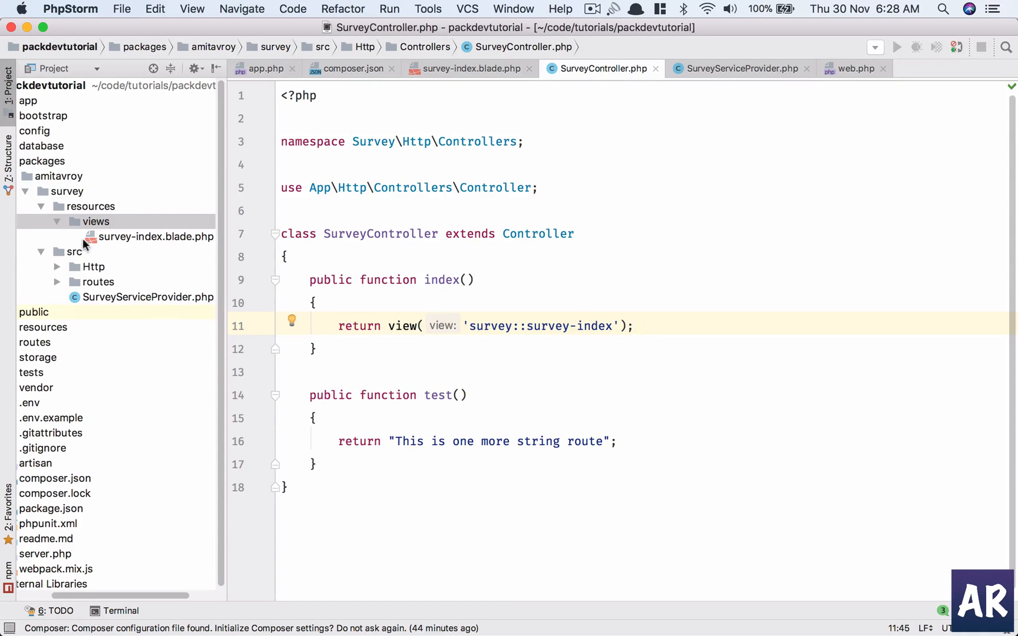
# Step: Create the test-blade PHP view and make the controller's test action return view('survey::test')
pyautogui.rightClick(95, 221)
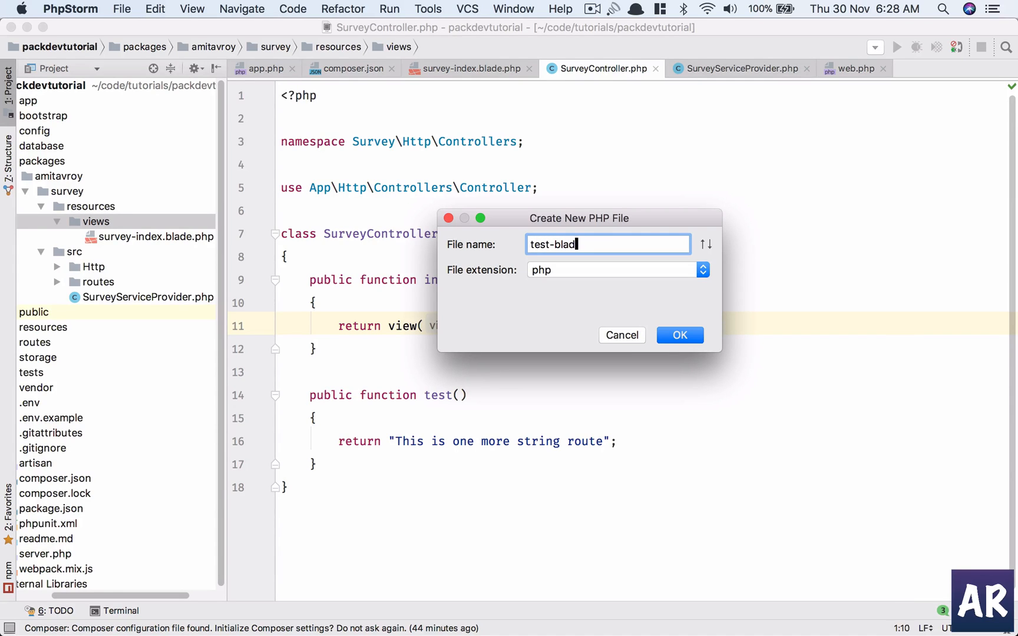
pyautogui.click(680, 335)
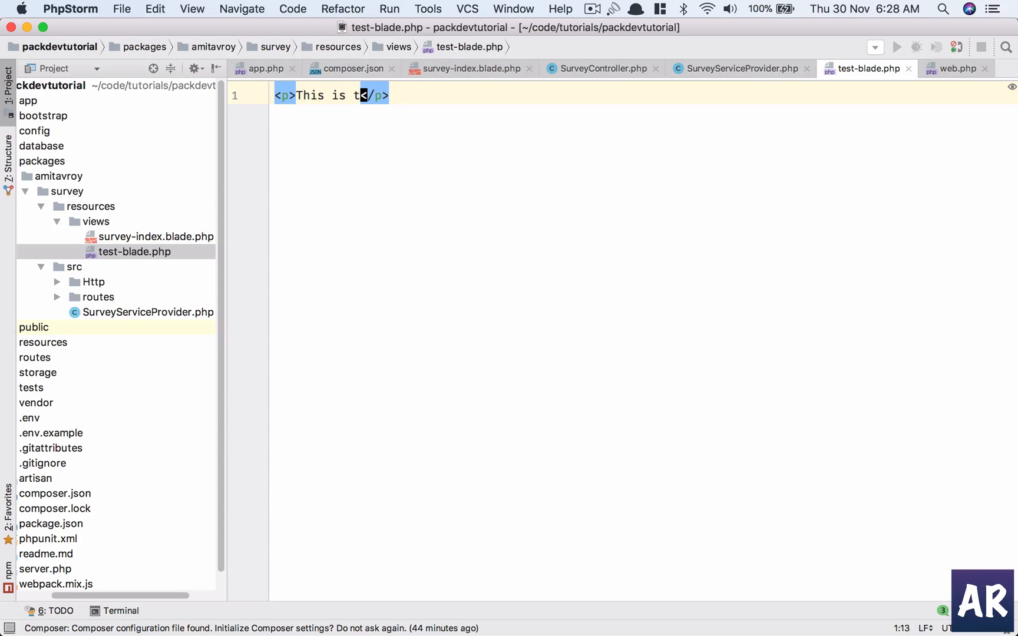
pyautogui.click(740, 69)
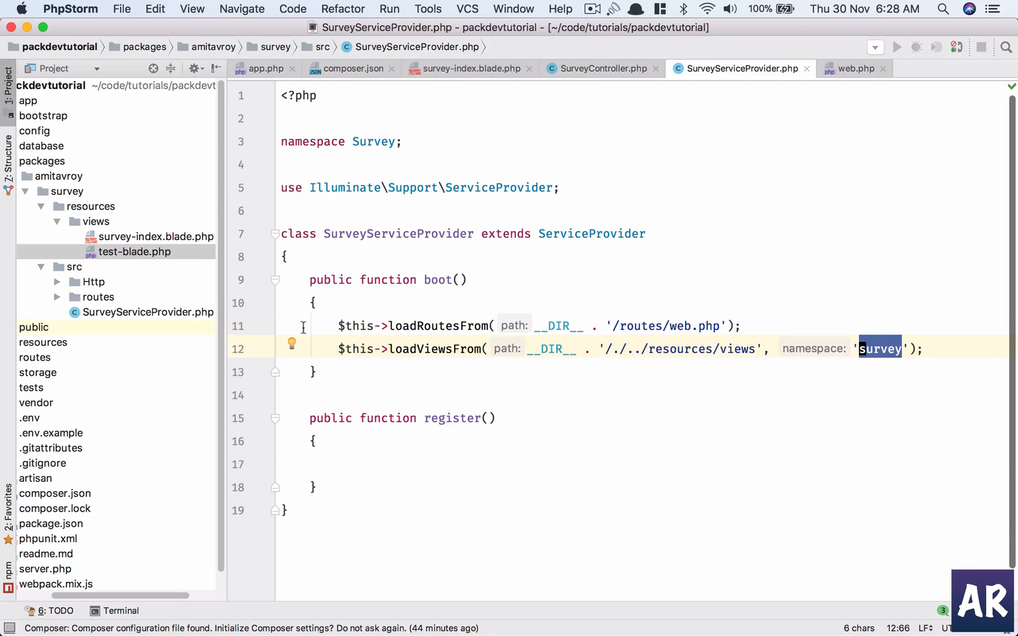
pyautogui.click(604, 69)
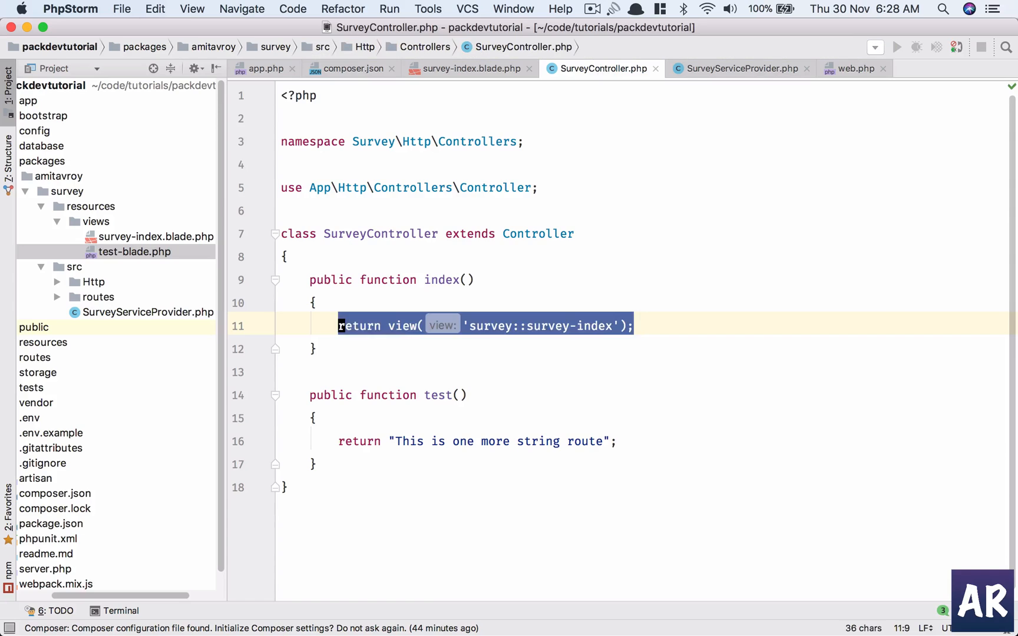
pyautogui.write("return view('survey::survey-index');")
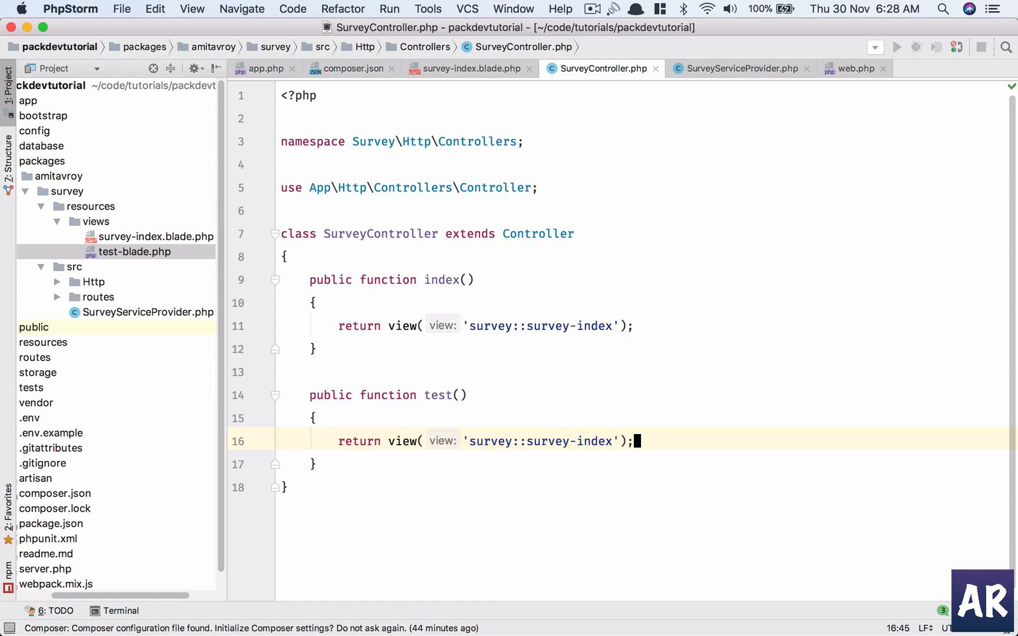
pyautogui.write('test')
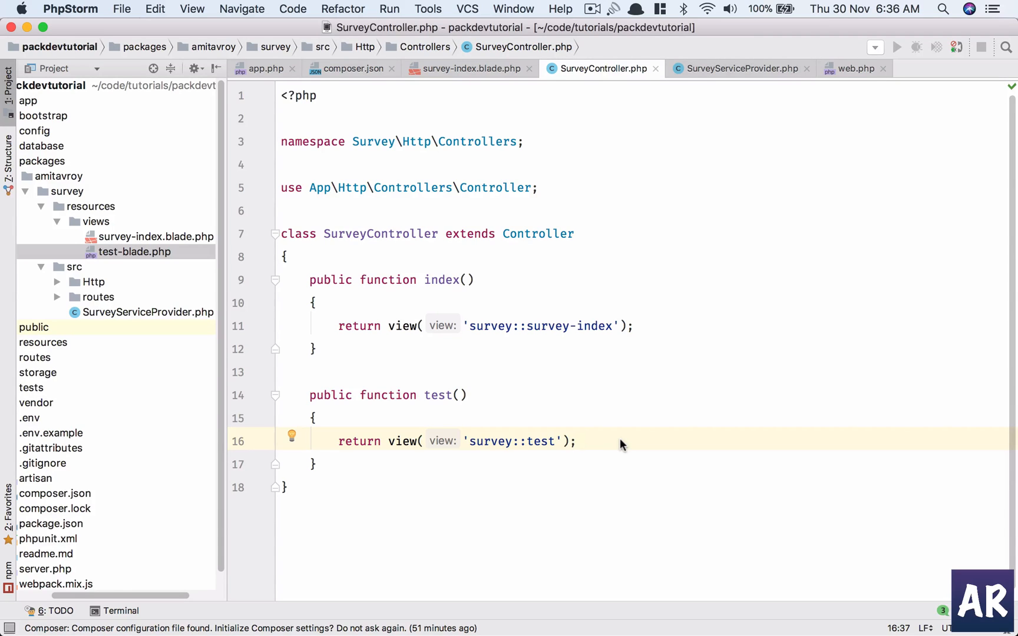
# Step: Review the service provider's boot, the routes file's test route and the controller, then select test-blade.php
pyautogui.click(580, 441)
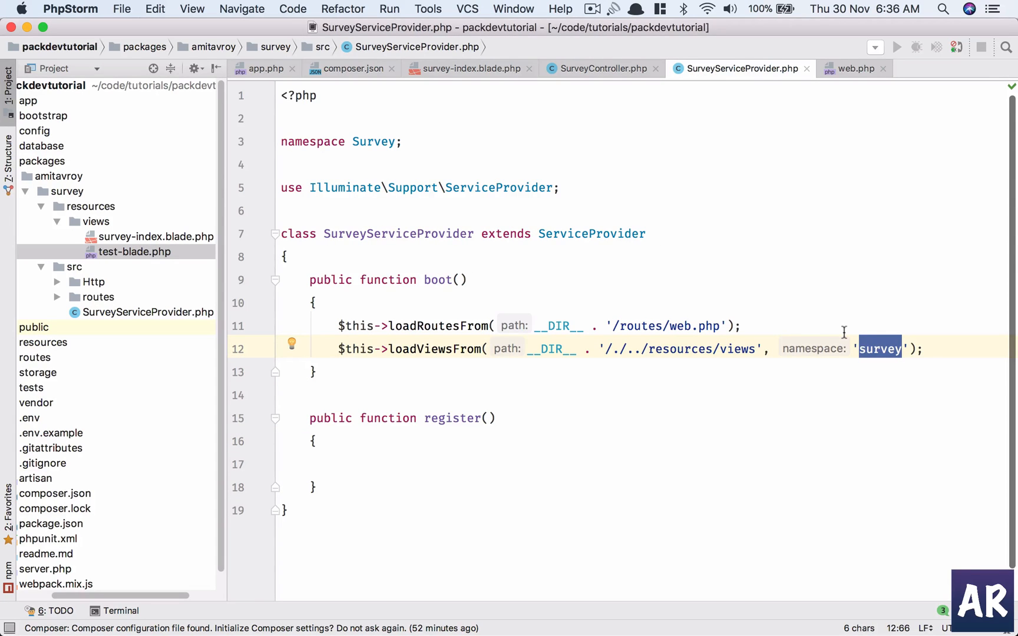
pyautogui.click(95, 221)
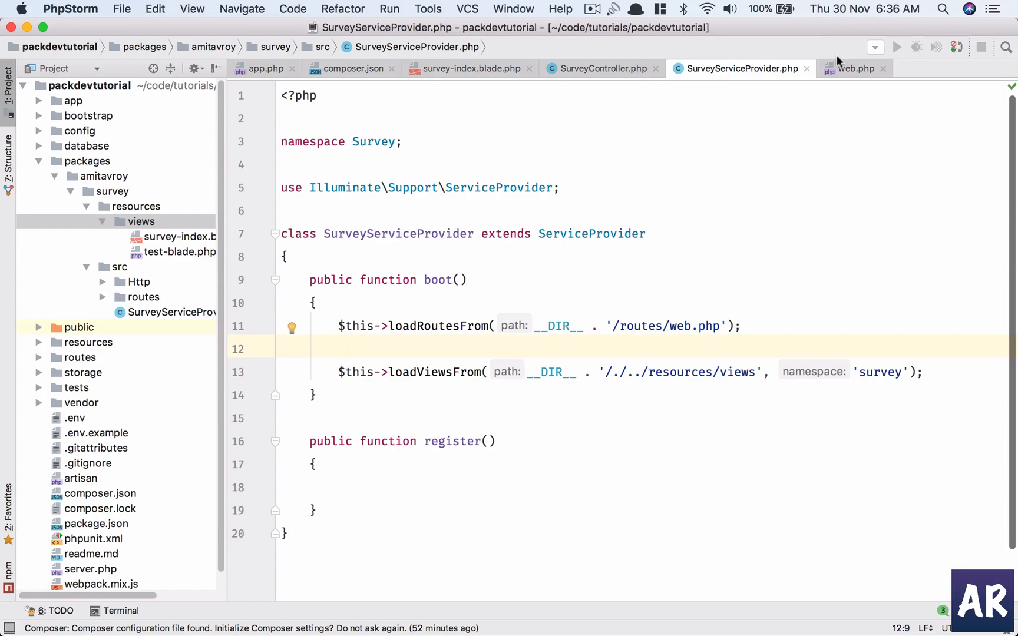
pyautogui.click(860, 69)
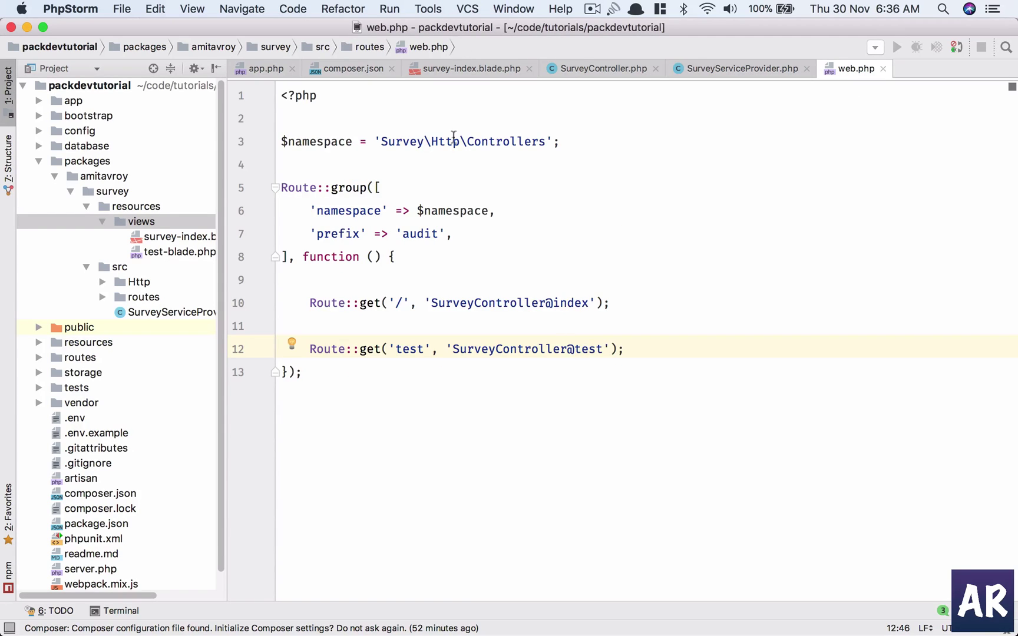
pyautogui.click(740, 68)
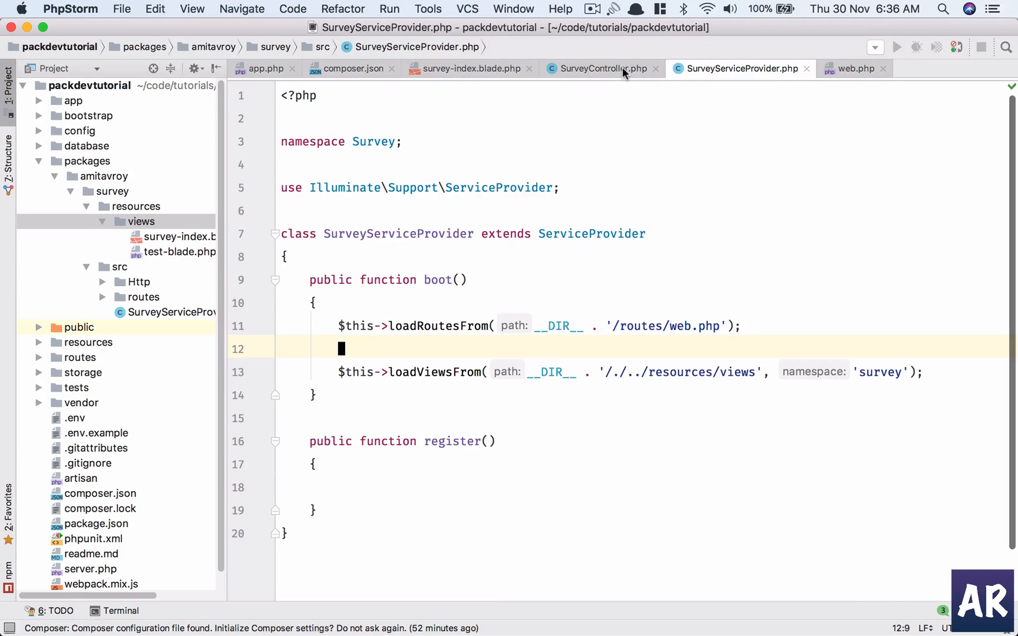
pyautogui.click(602, 68)
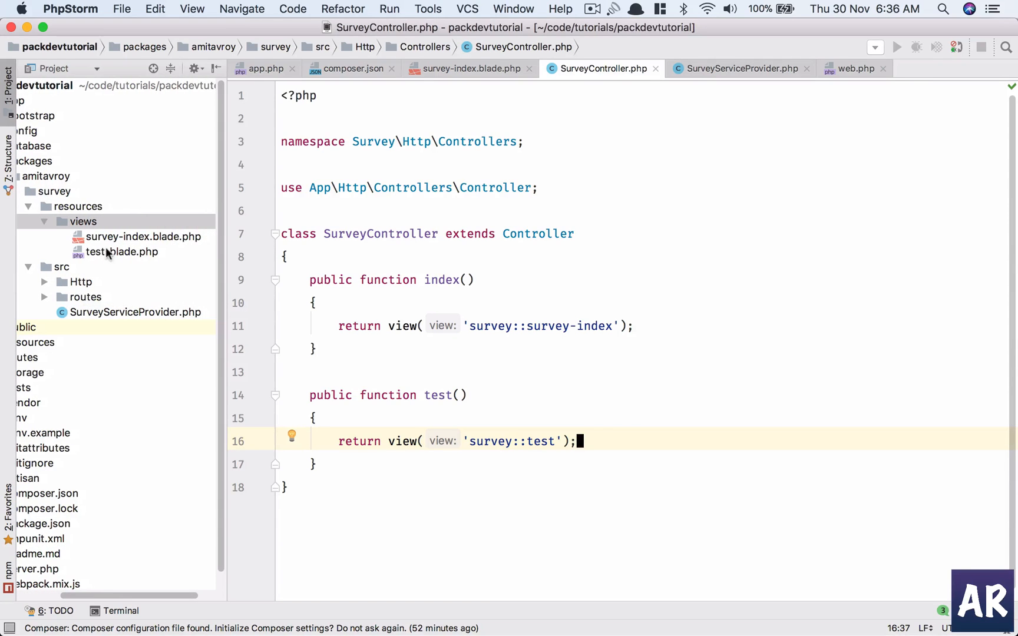
pyautogui.rightClick(122, 251)
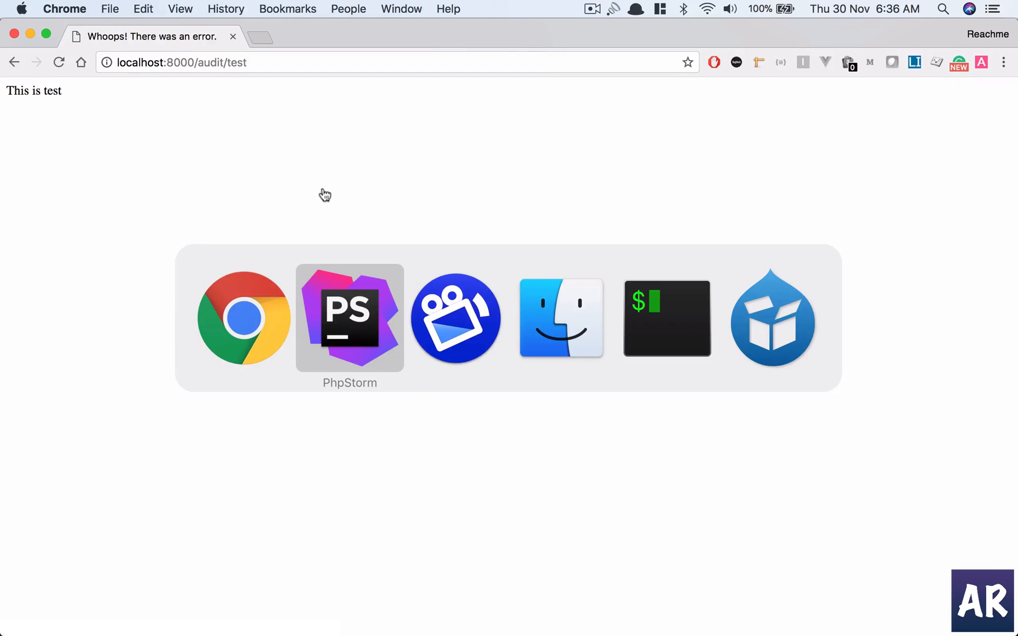
# Step: Return from Chrome to PhpStorm with SurveyController.php in view
pyautogui.click(350, 319)
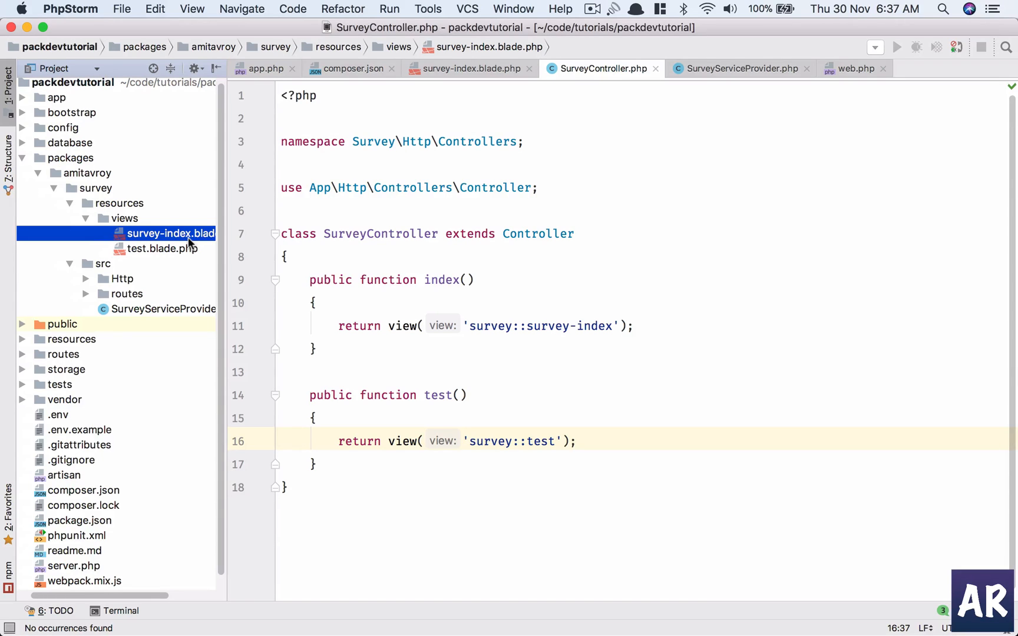
pyautogui.moveTo(96, 340)
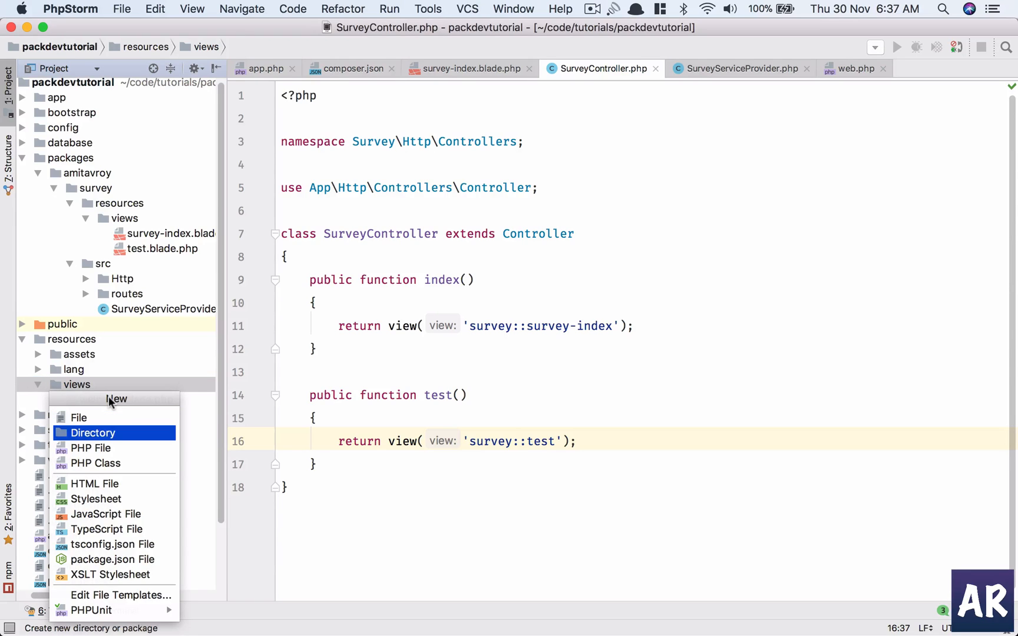
# Step: Add the app override view resources/views/vendor/survey/test.blade.php
pyautogui.click(90, 449)
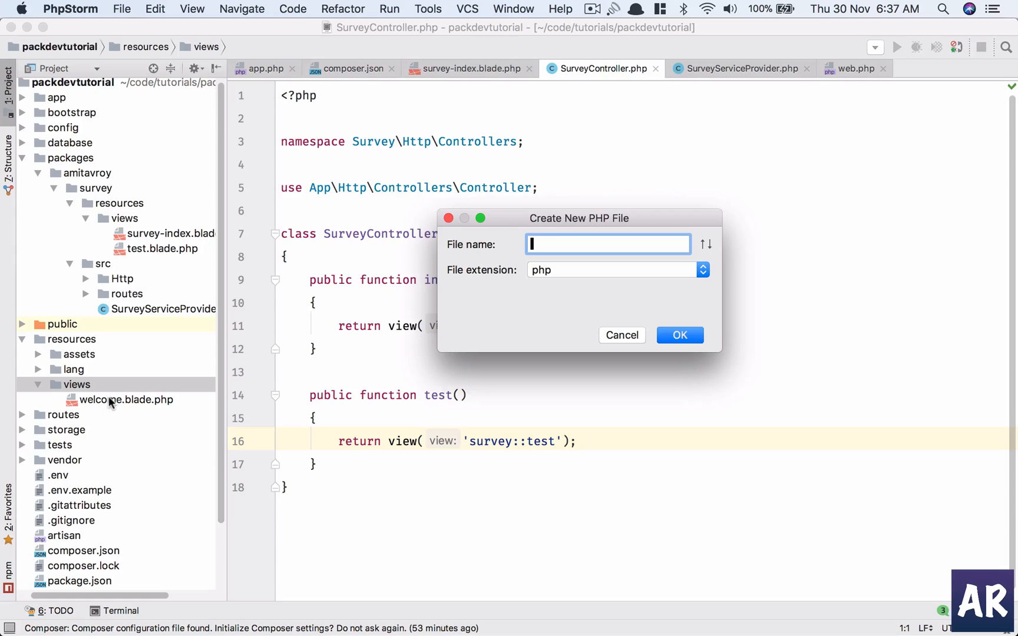
pyautogui.write('vendor/')
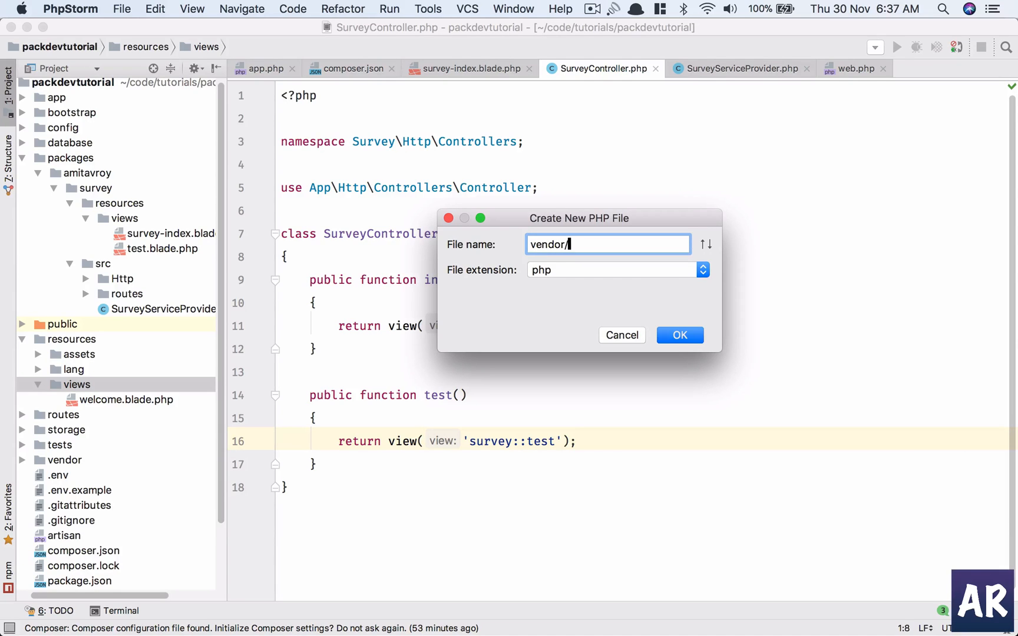
pyautogui.write('survey')
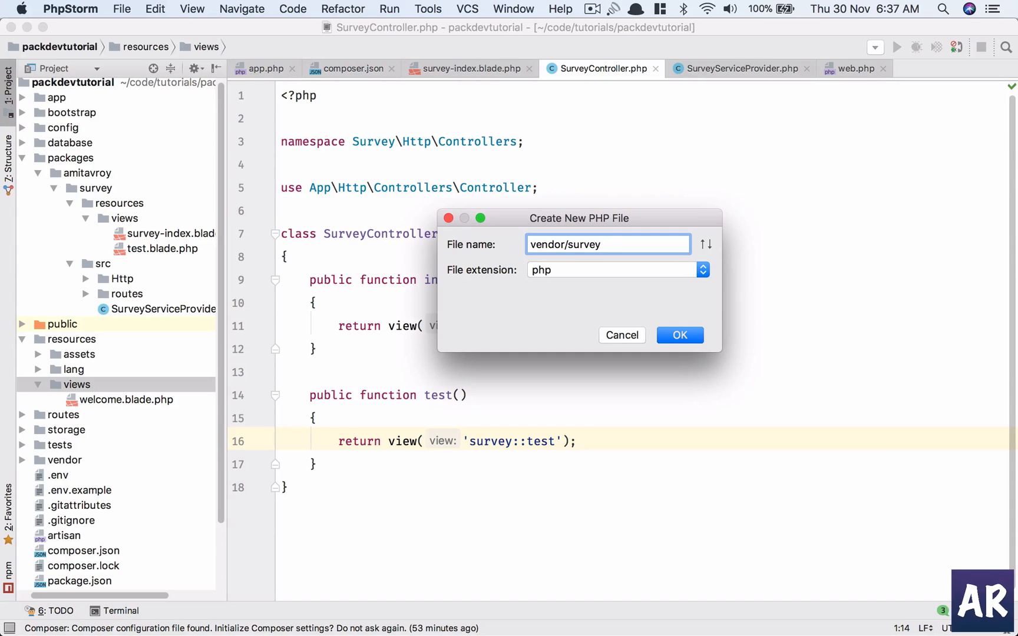
pyautogui.write('/')
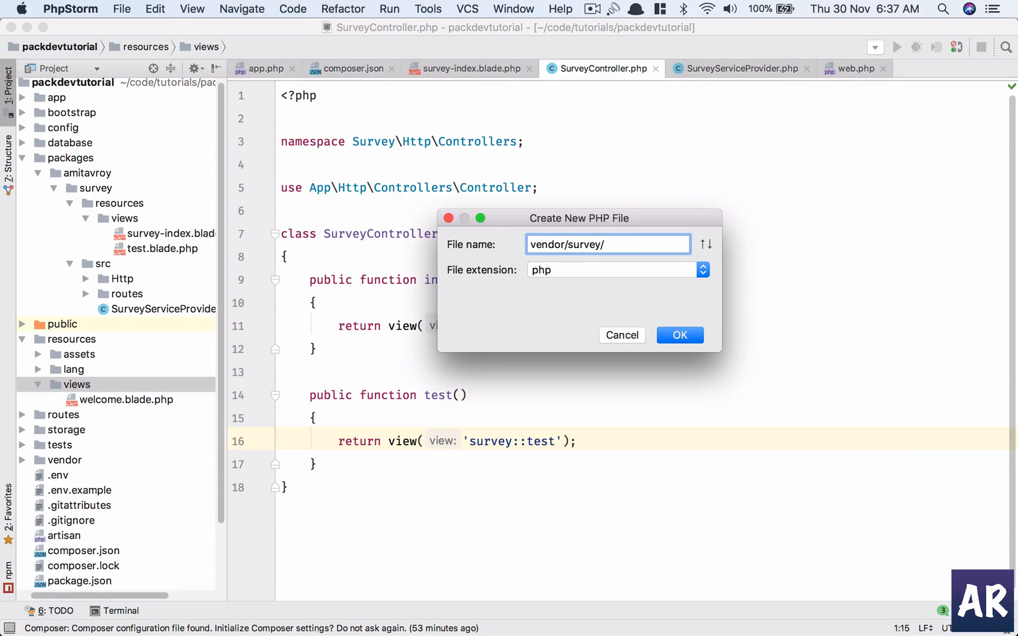
pyautogui.write('test.blade')
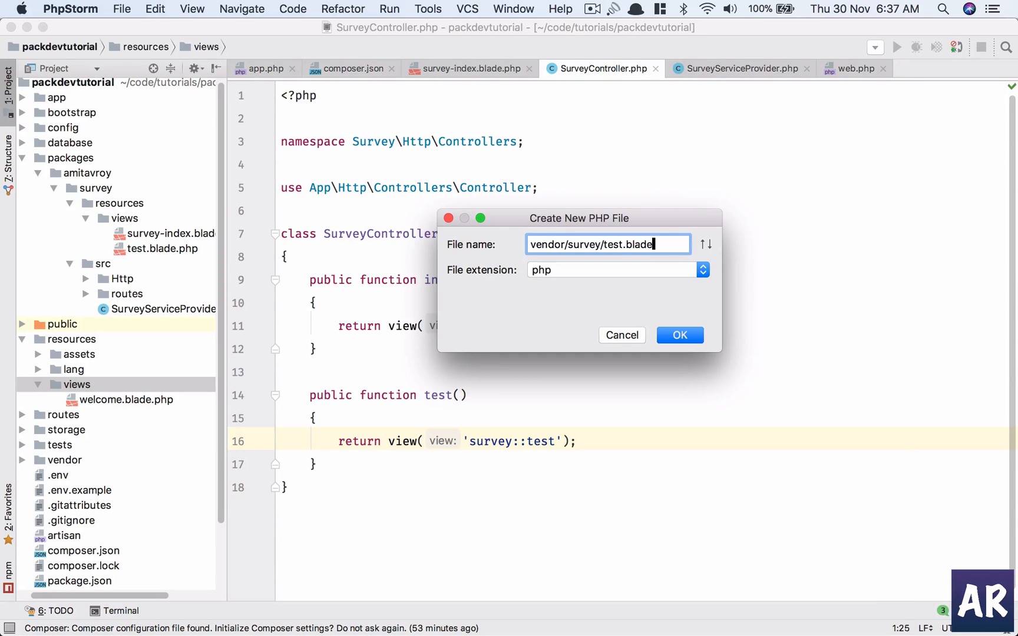
pyautogui.click(680, 335)
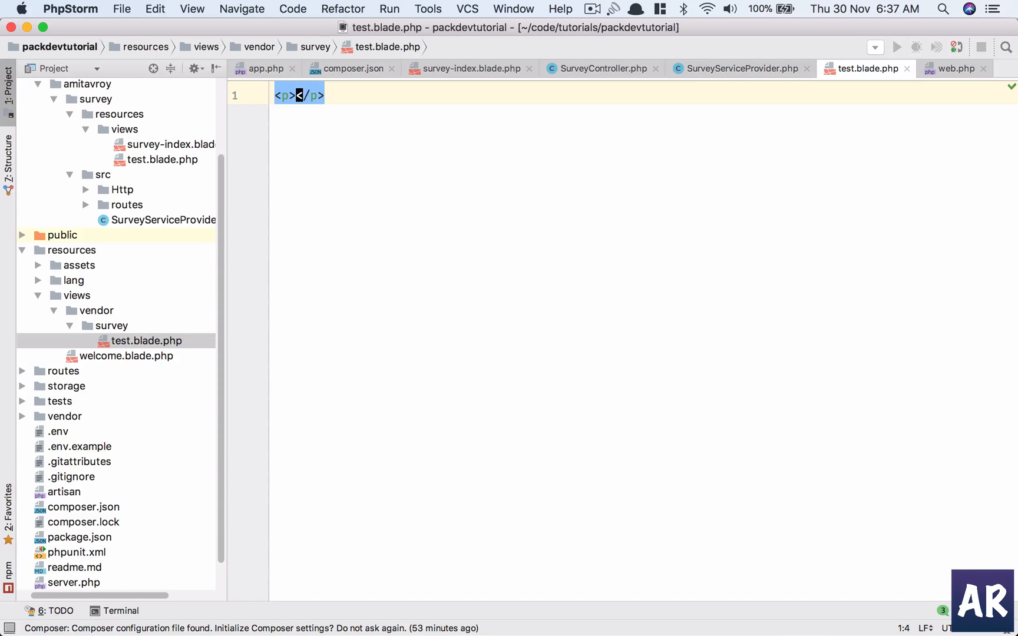
# Step: Write 'This is from default views.' inside the override view's paragraph
pyautogui.write('This is from')
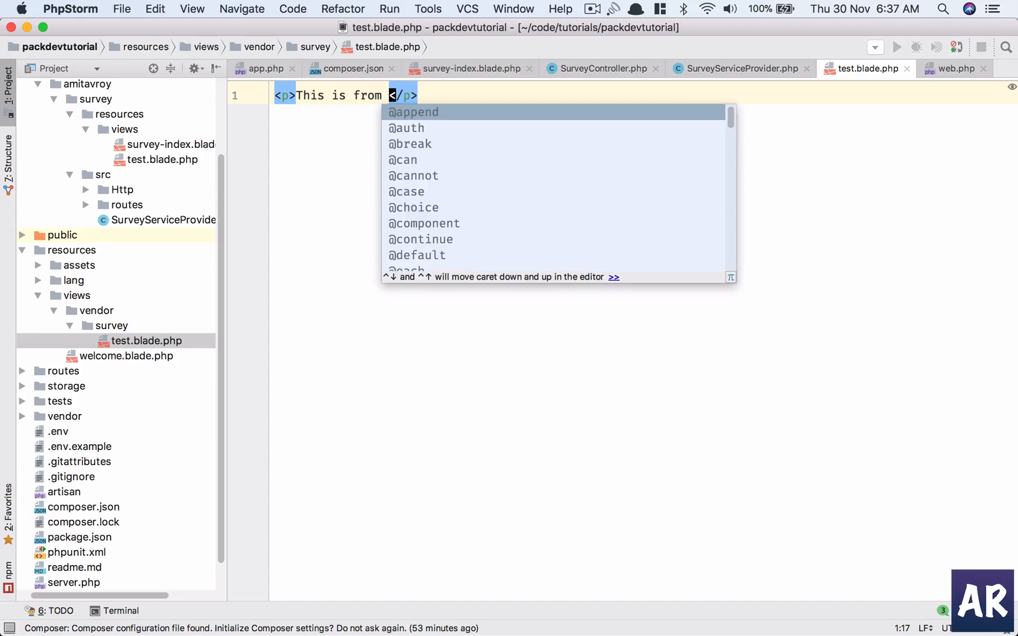
pyautogui.write('default vie')
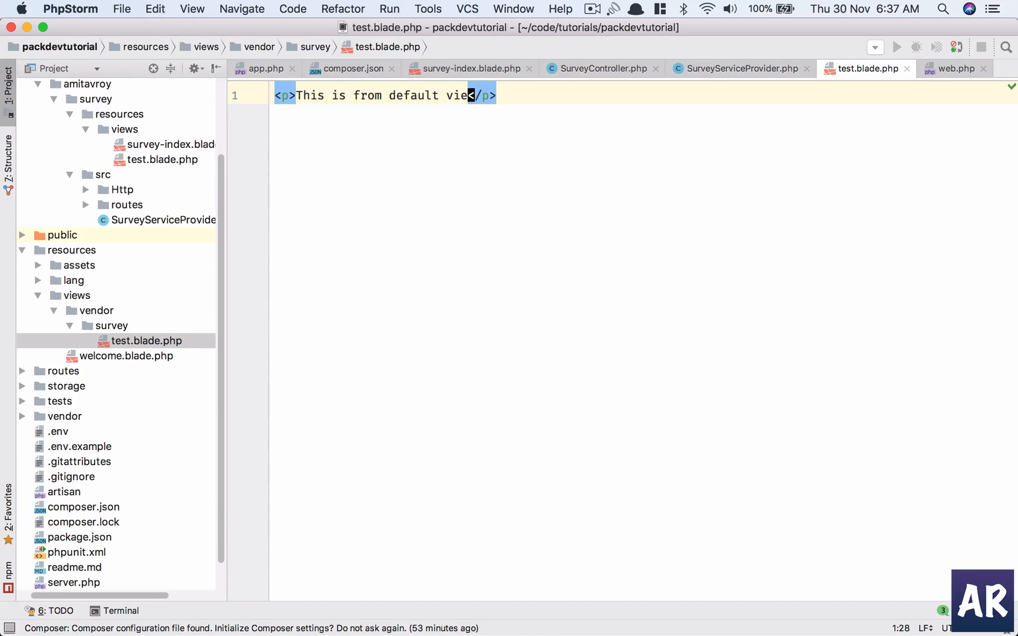
pyautogui.write('ws.')
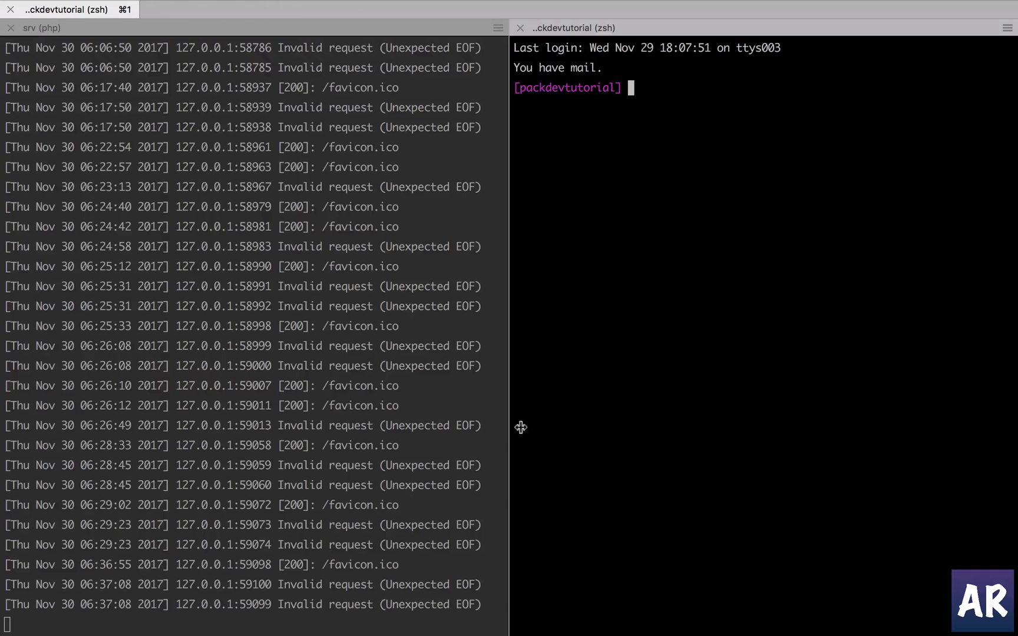
# Step: Run the 'co' composer dump-autoload alias in iTerm2, then return to PhpStorm
pyautogui.write('co')
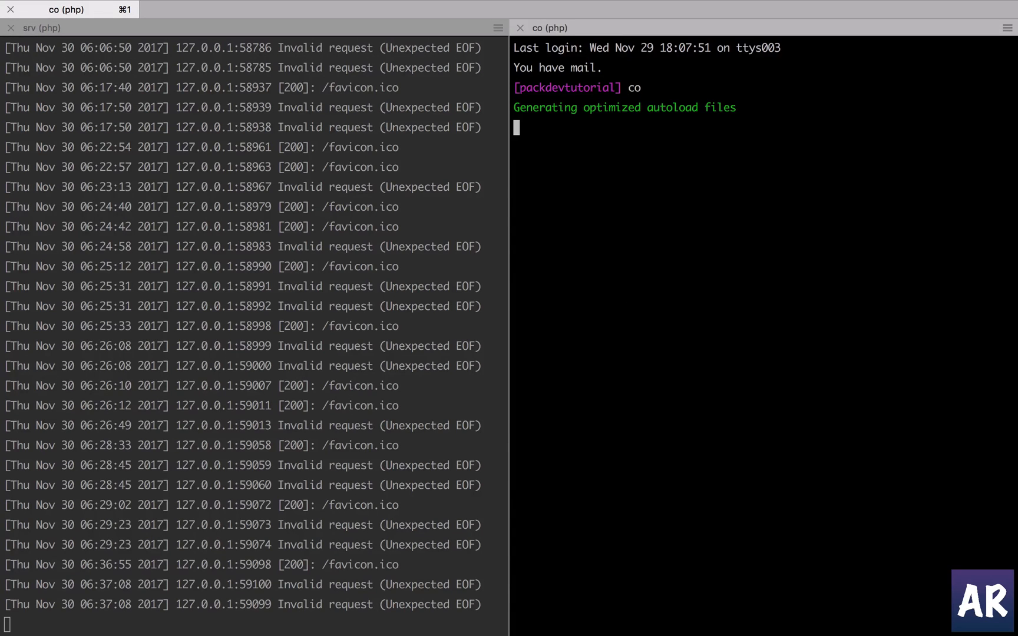
pyautogui.press('cmd+tab')
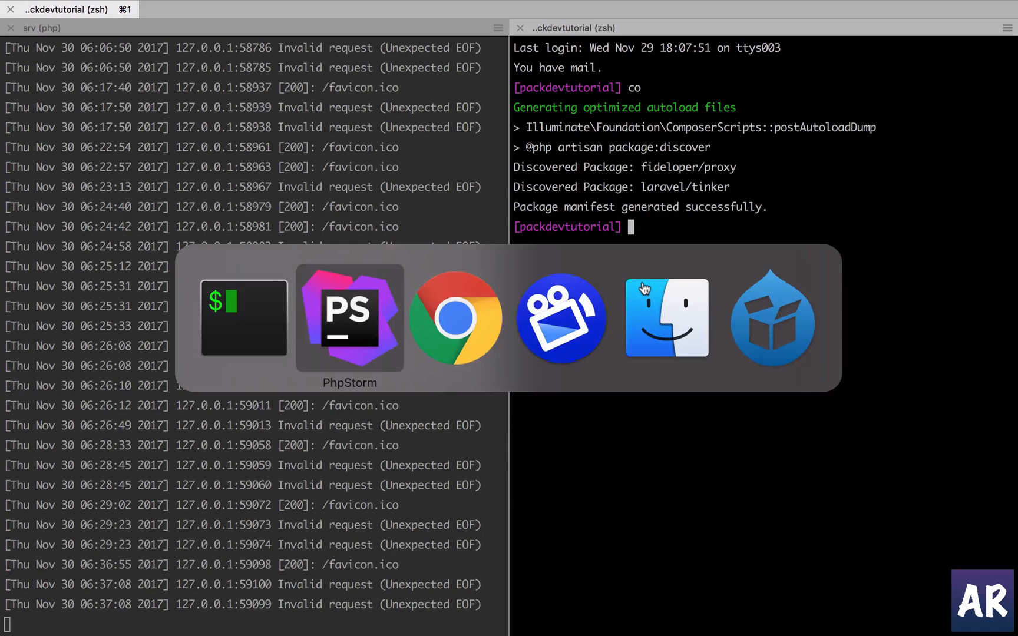
pyautogui.click(456, 319)
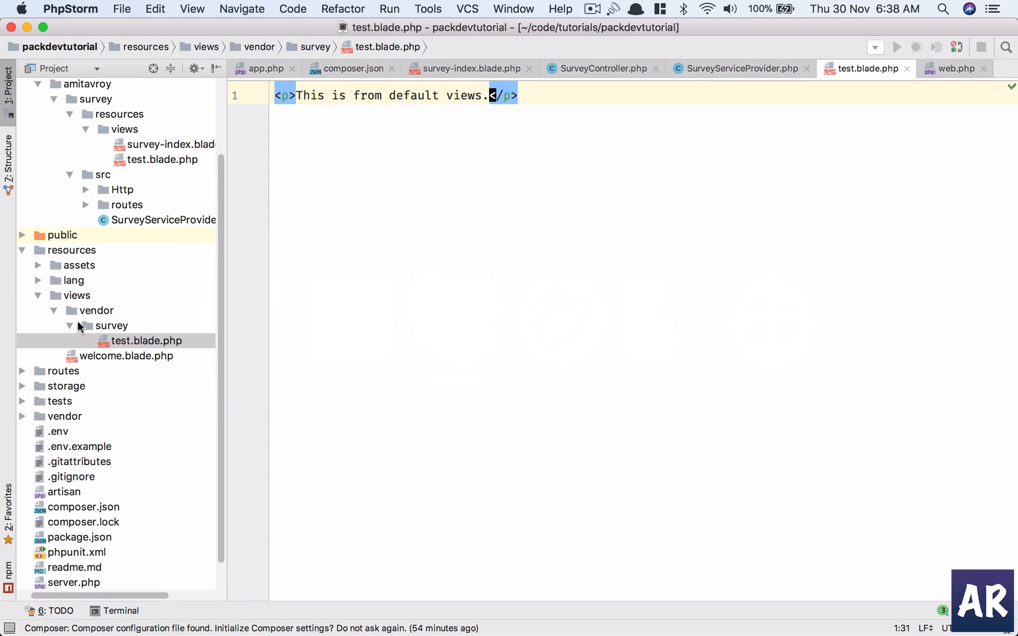
pyautogui.moveTo(126, 341)
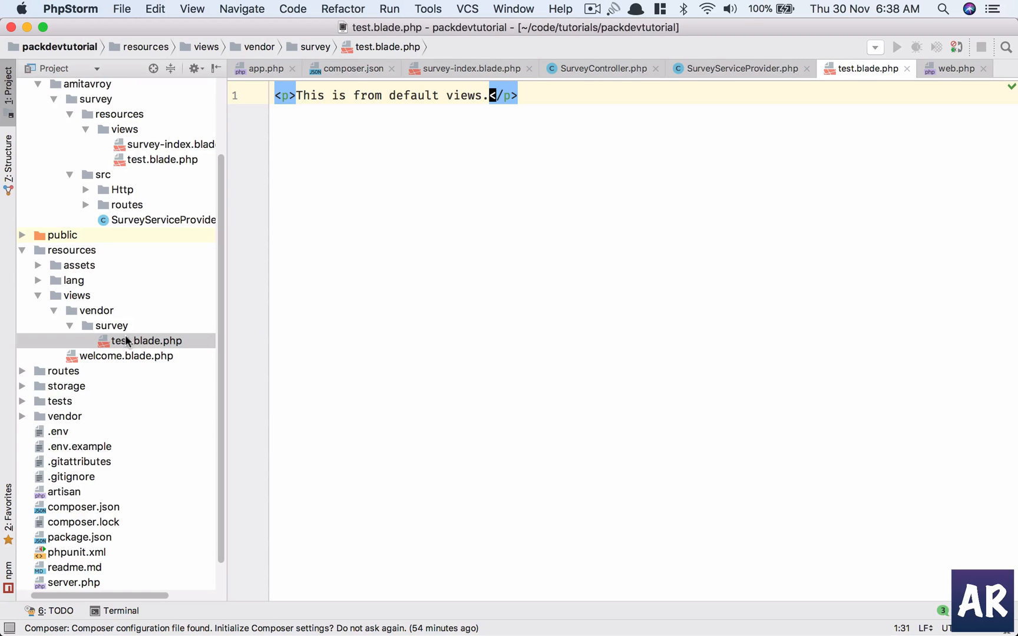
pyautogui.moveTo(139, 350)
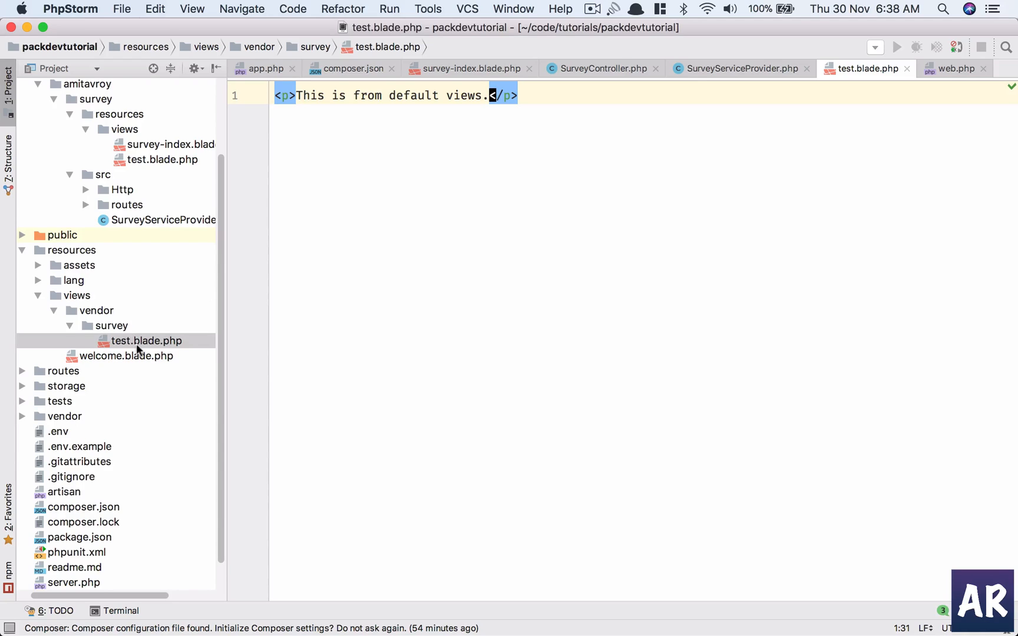
pyautogui.moveTo(119, 325)
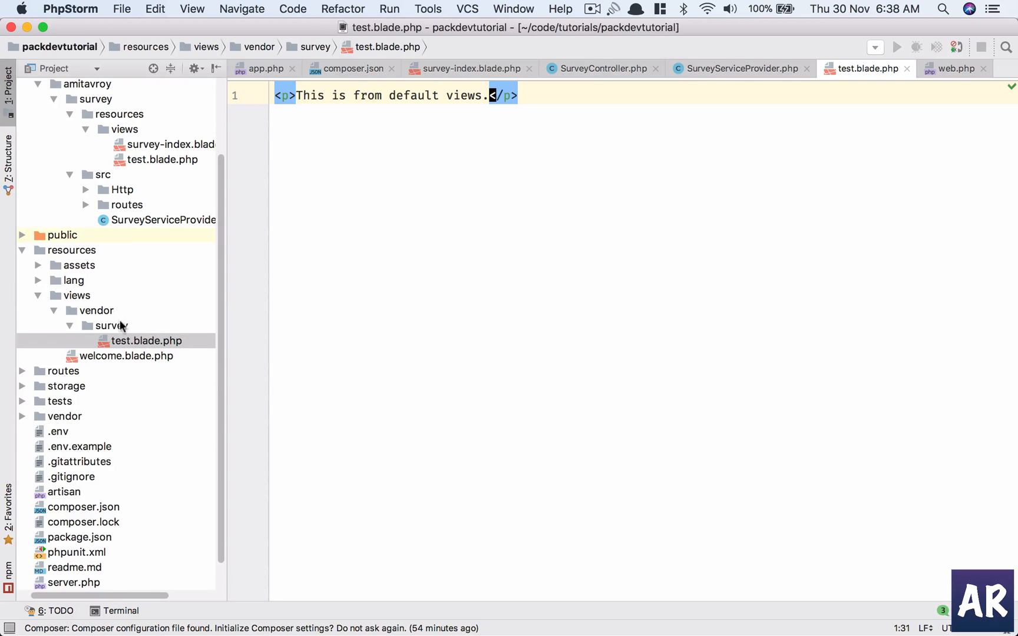
pyautogui.moveTo(167, 360)
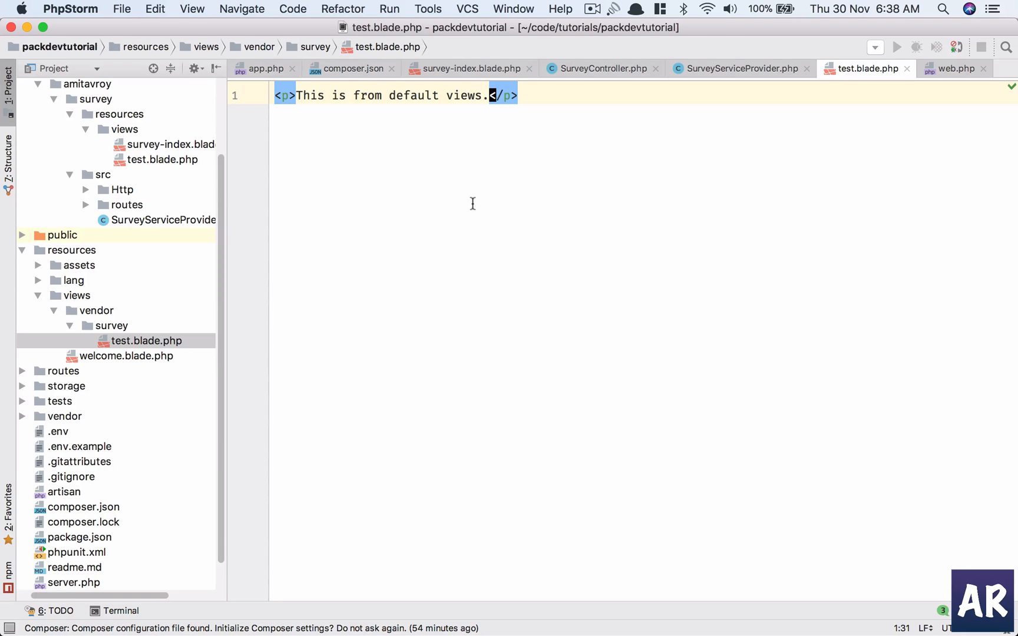
pyautogui.click(602, 69)
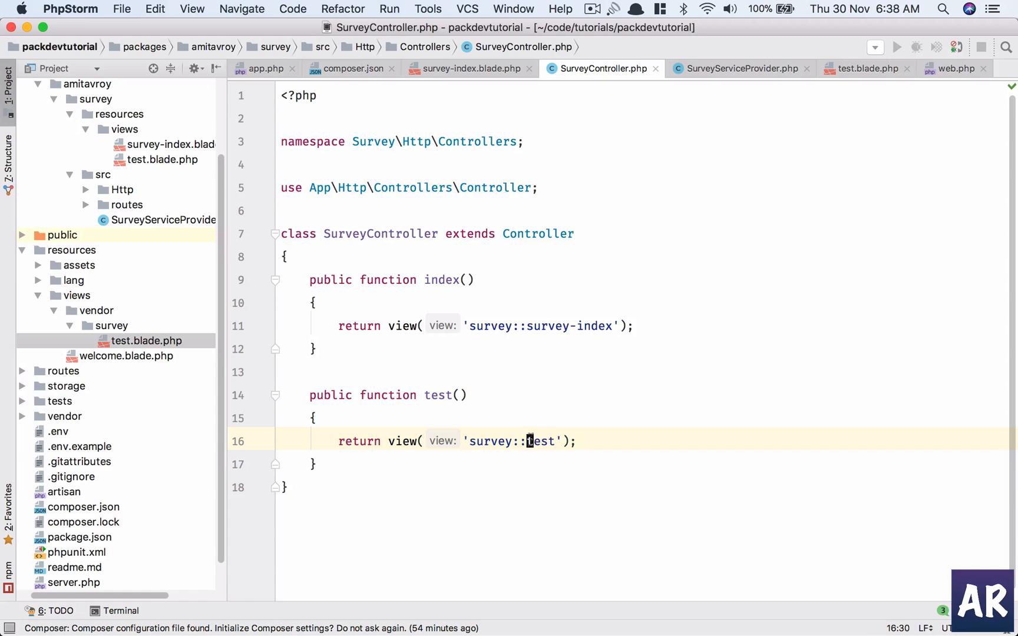
pyautogui.doubleClick(542, 442)
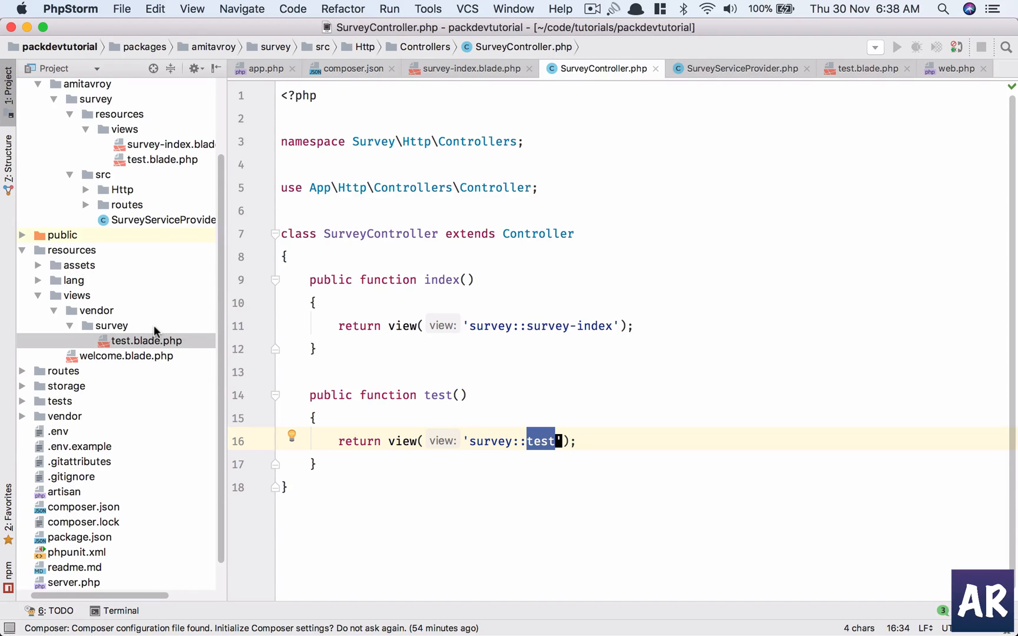
pyautogui.moveTo(432, 442)
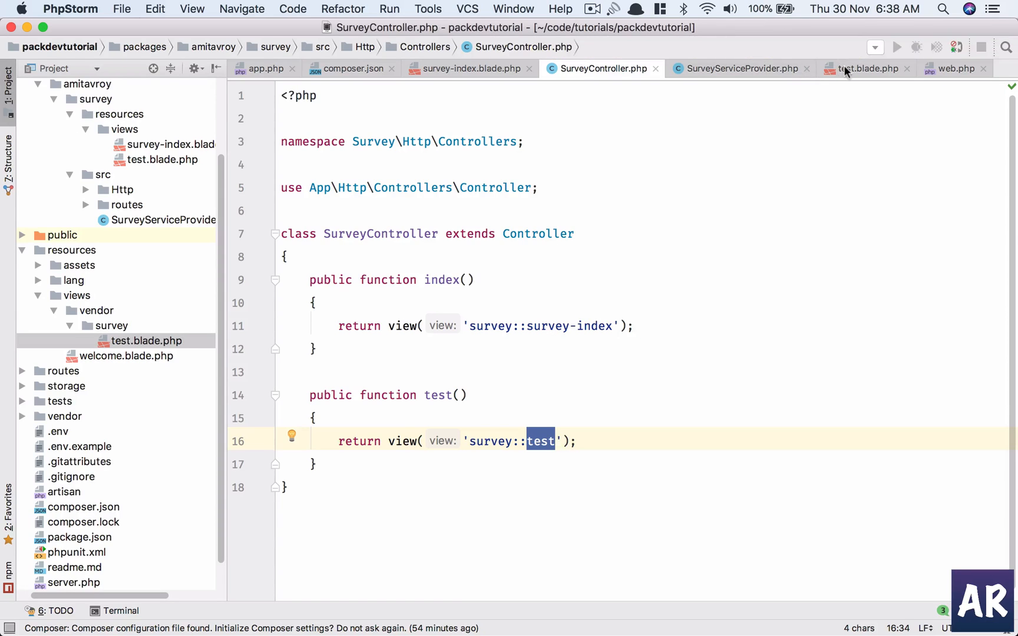
pyautogui.click(864, 68)
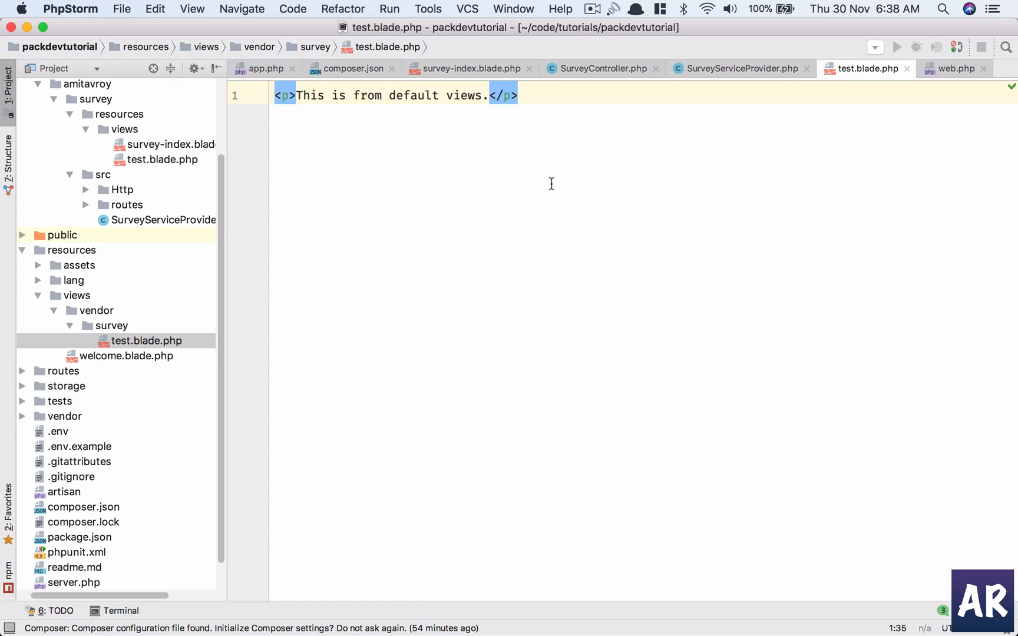
pyautogui.moveTo(689, 203)
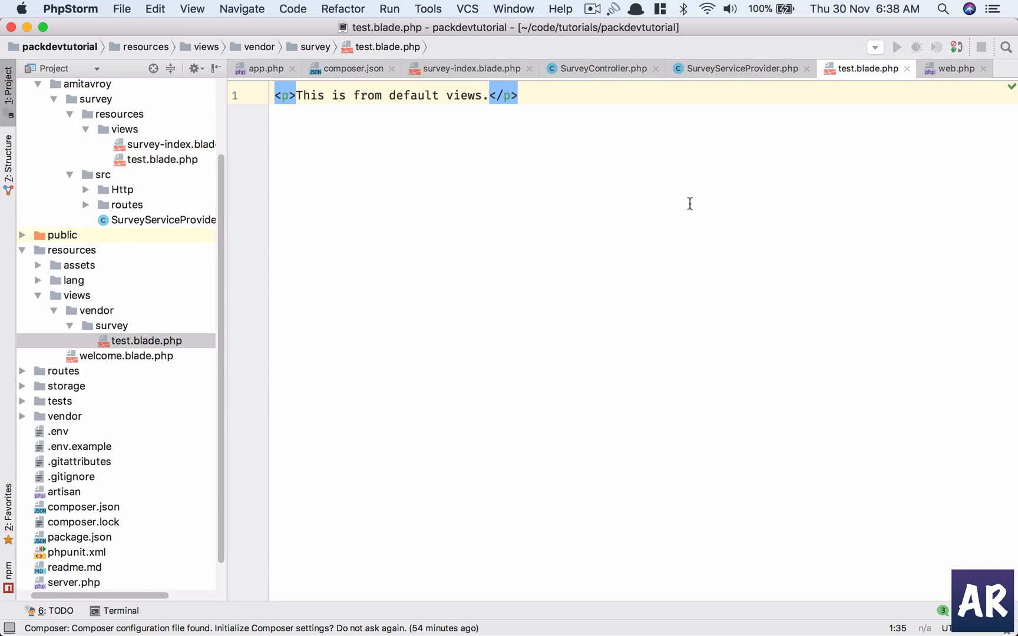
pyautogui.moveTo(753, 264)
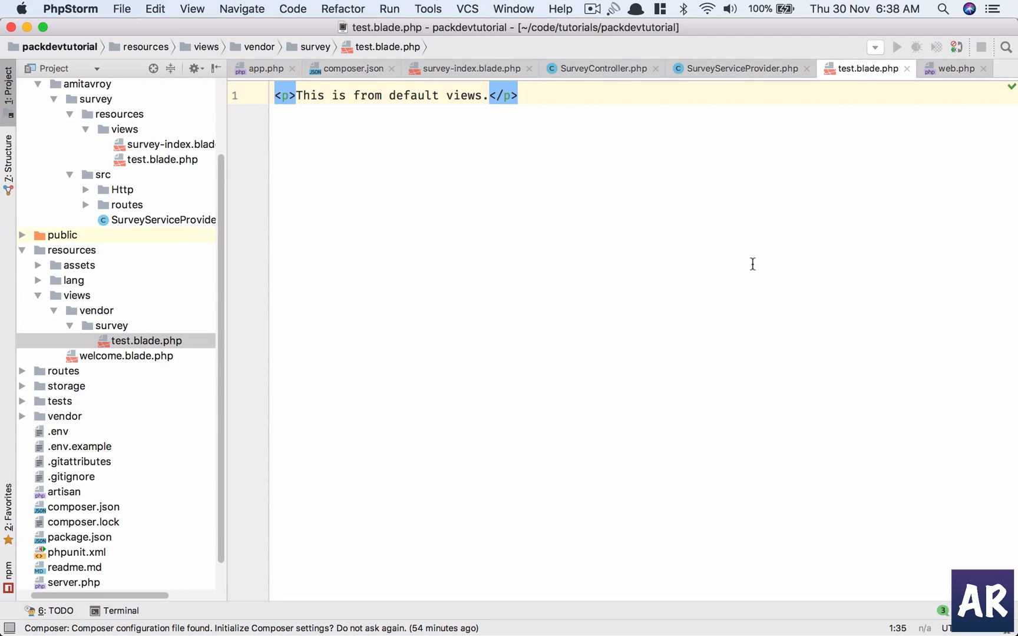